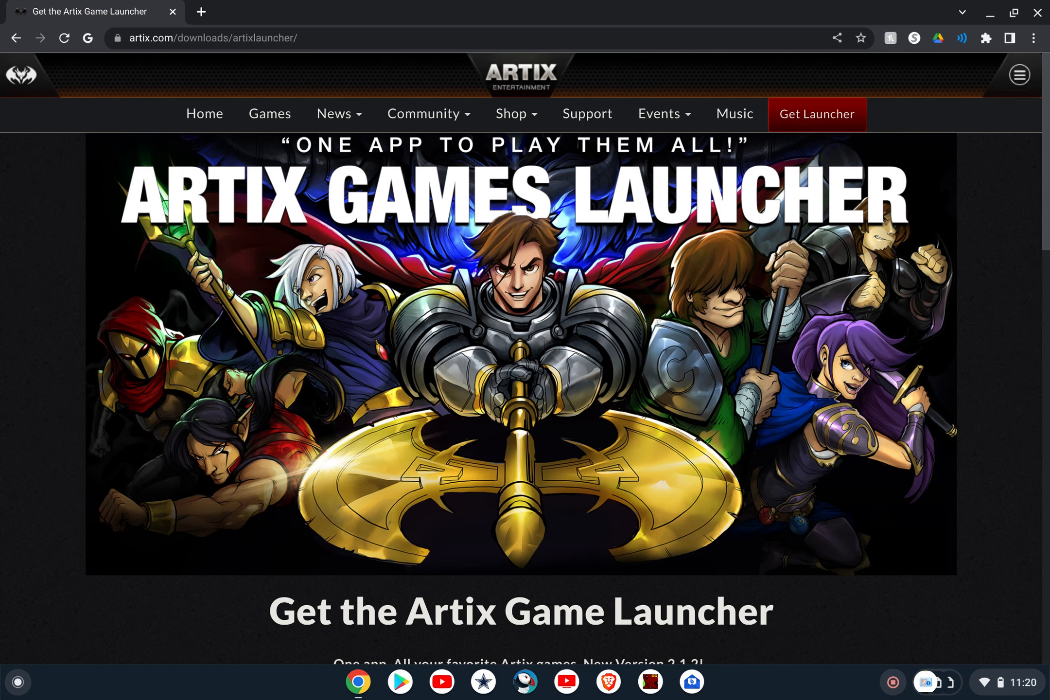
Step: Scroll the Artix launcher page down to the Windows, Mac and Linux x86_64 download buttons
scroll(down, 3)
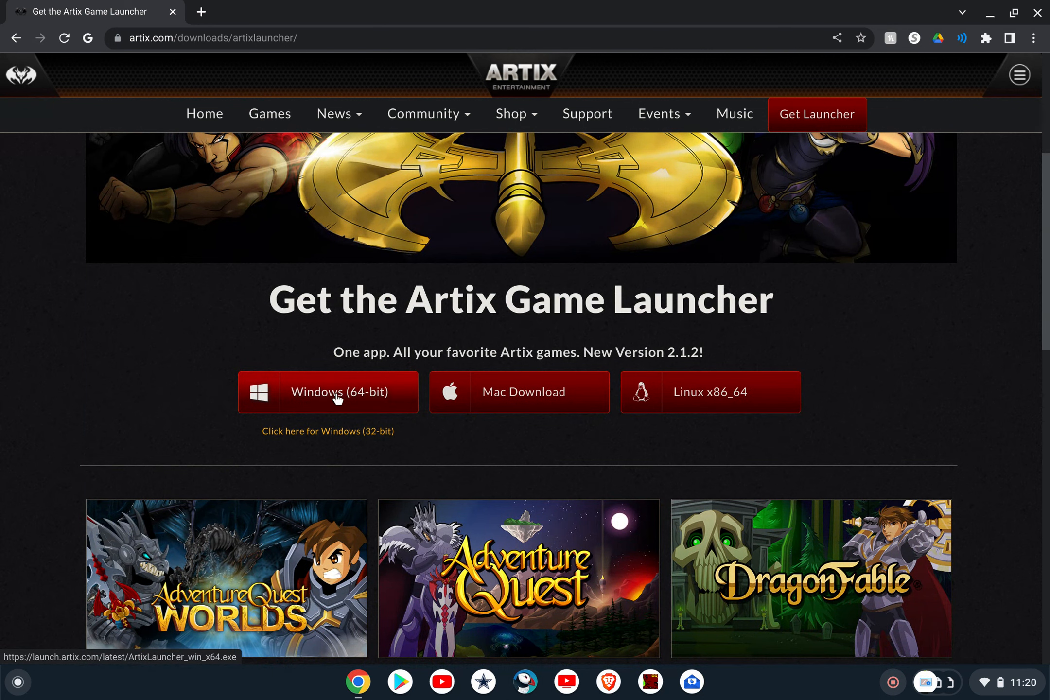
mouse_move(503, 416)
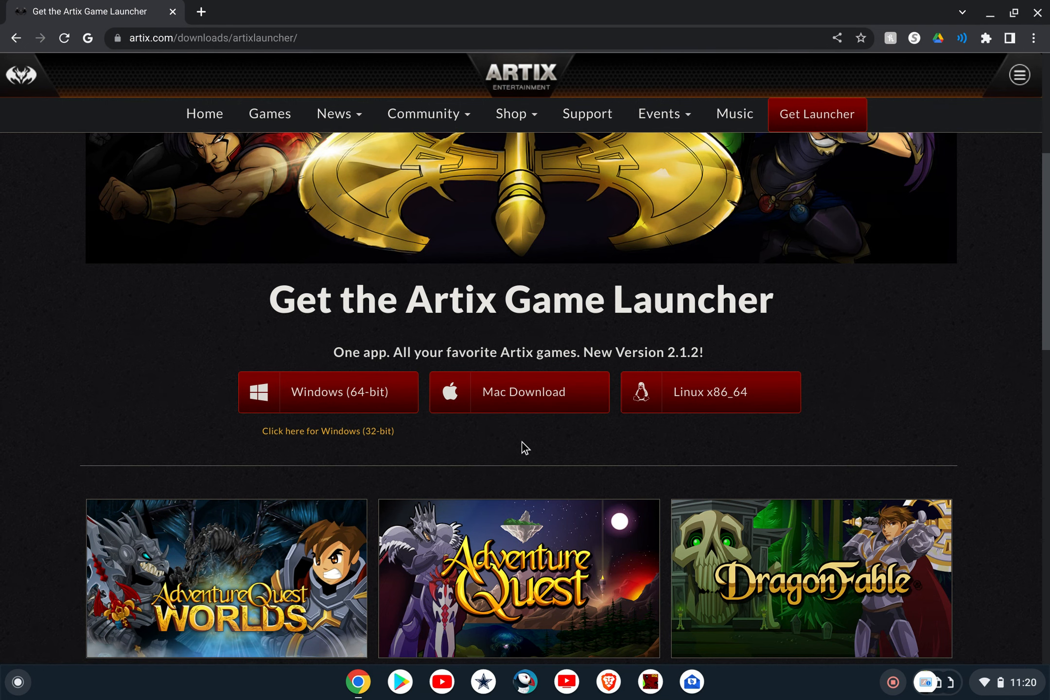
mouse_move(655, 450)
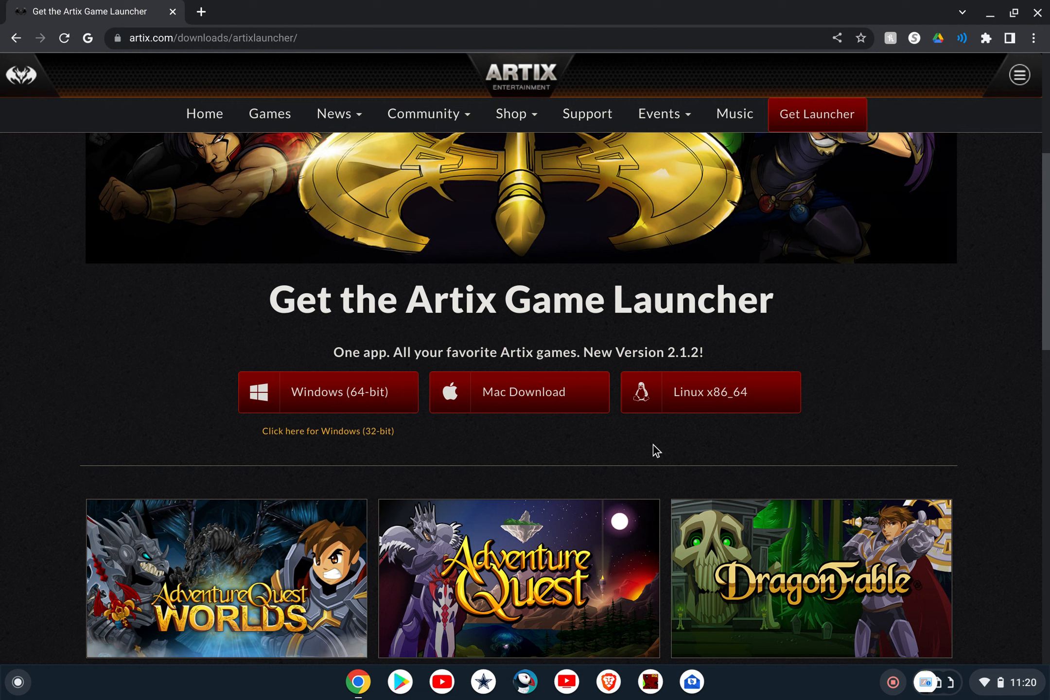
mouse_move(694, 379)
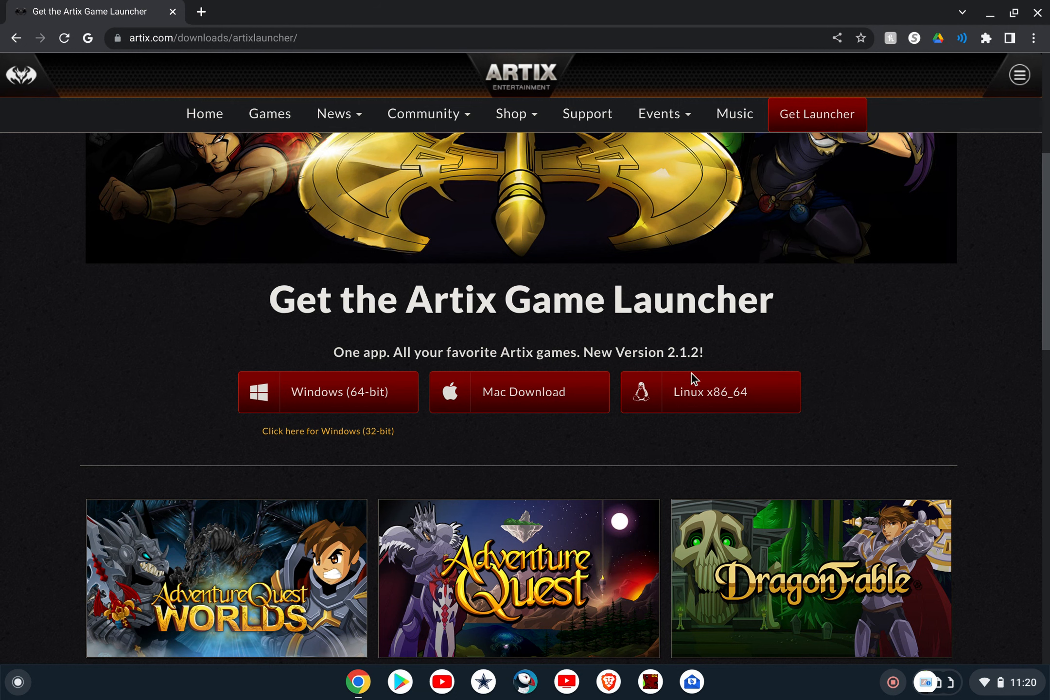
mouse_move(867, 324)
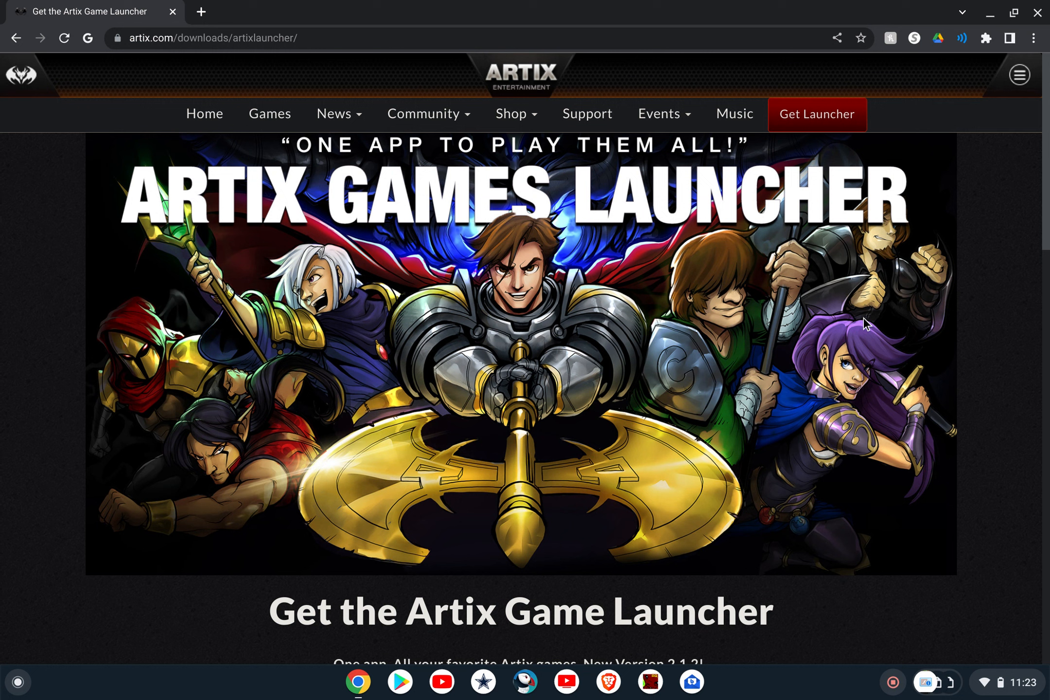
mouse_move(82, 612)
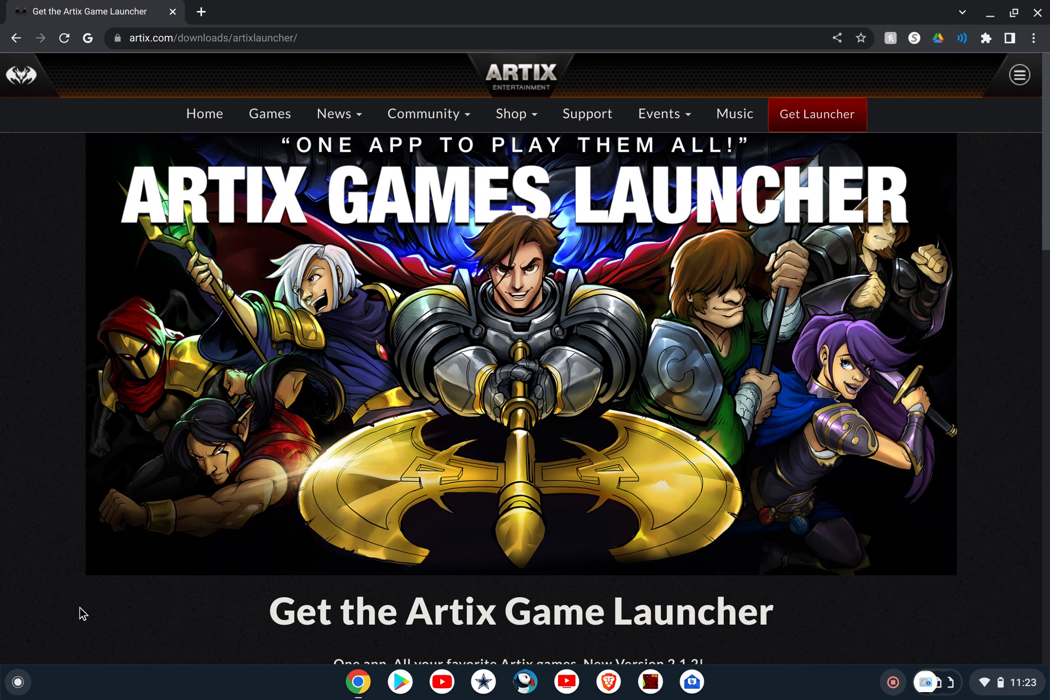
Step: Open the ChromeOS Quick Settings panel from the status tray over the Artix download page
click(18, 682)
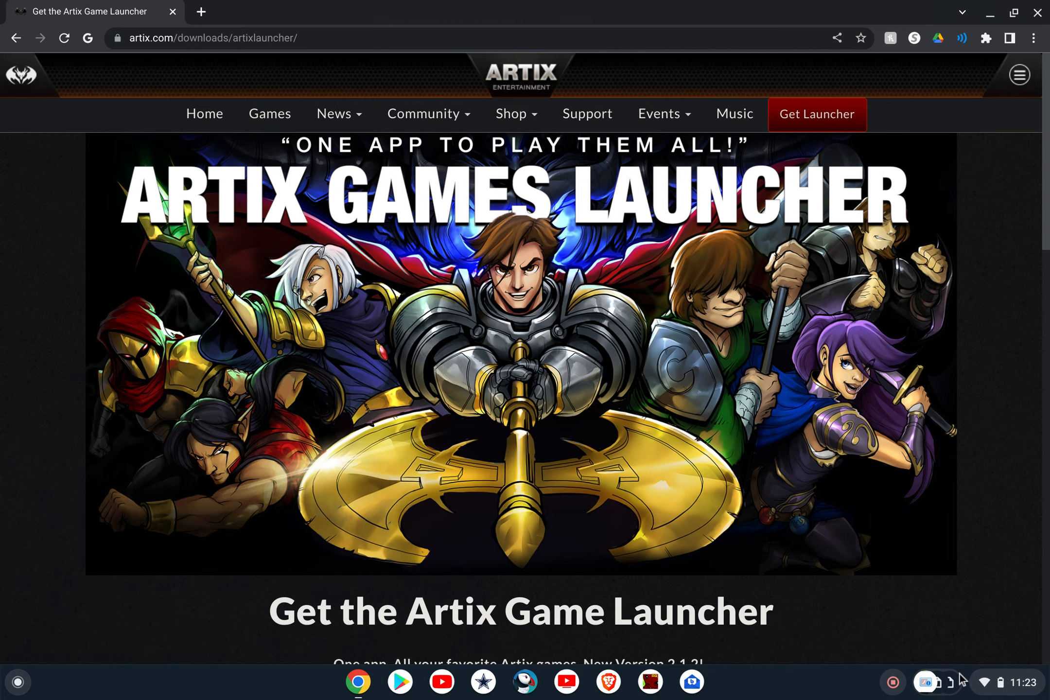
click(998, 682)
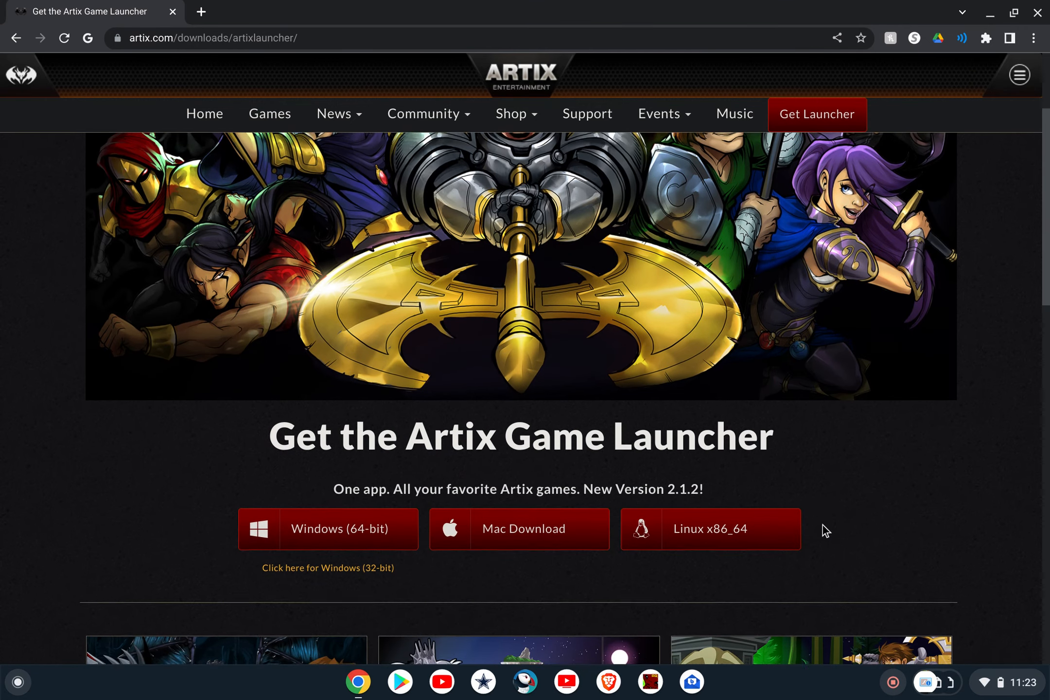
scroll(down, 3)
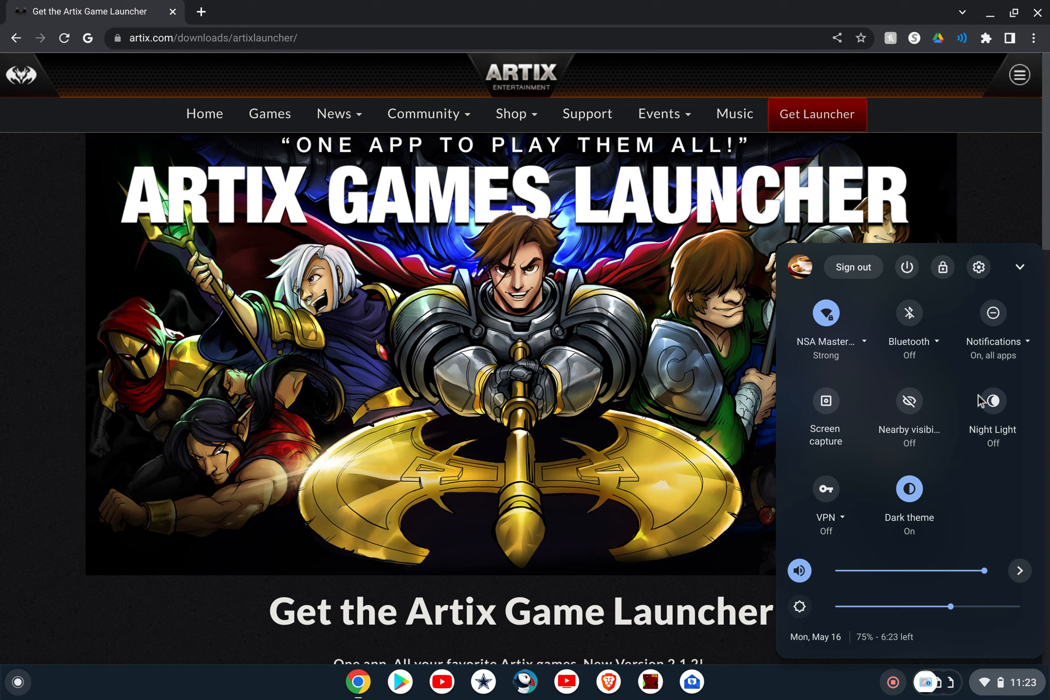
mouse_move(665, 555)
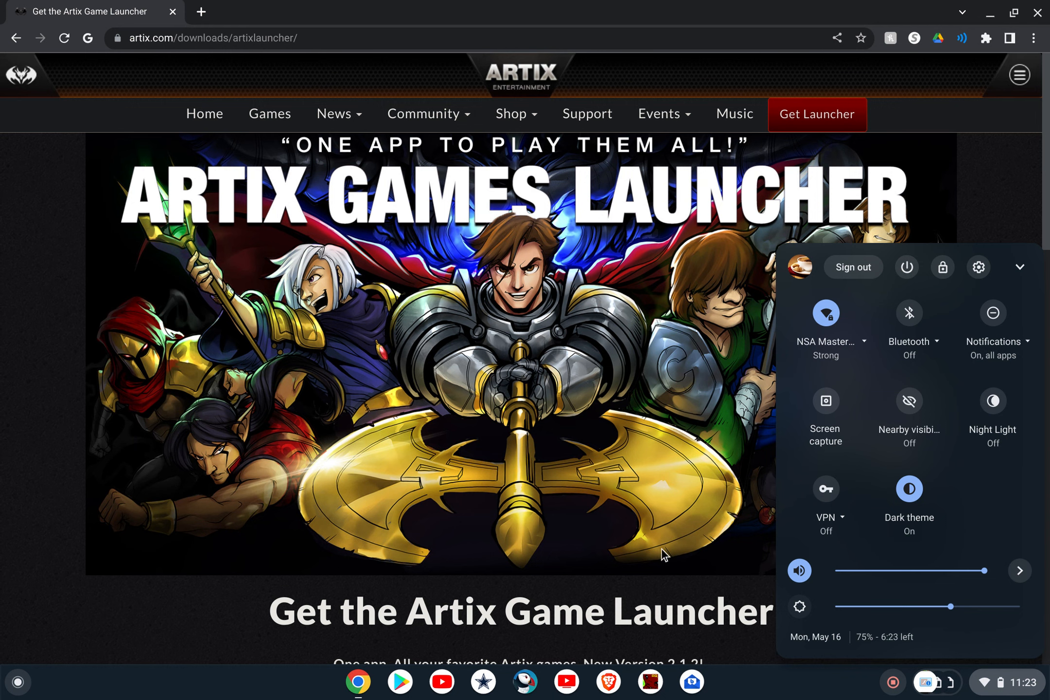
Step: Search Settings for 'linux' and go to the Linux development environment page
click(978, 266)
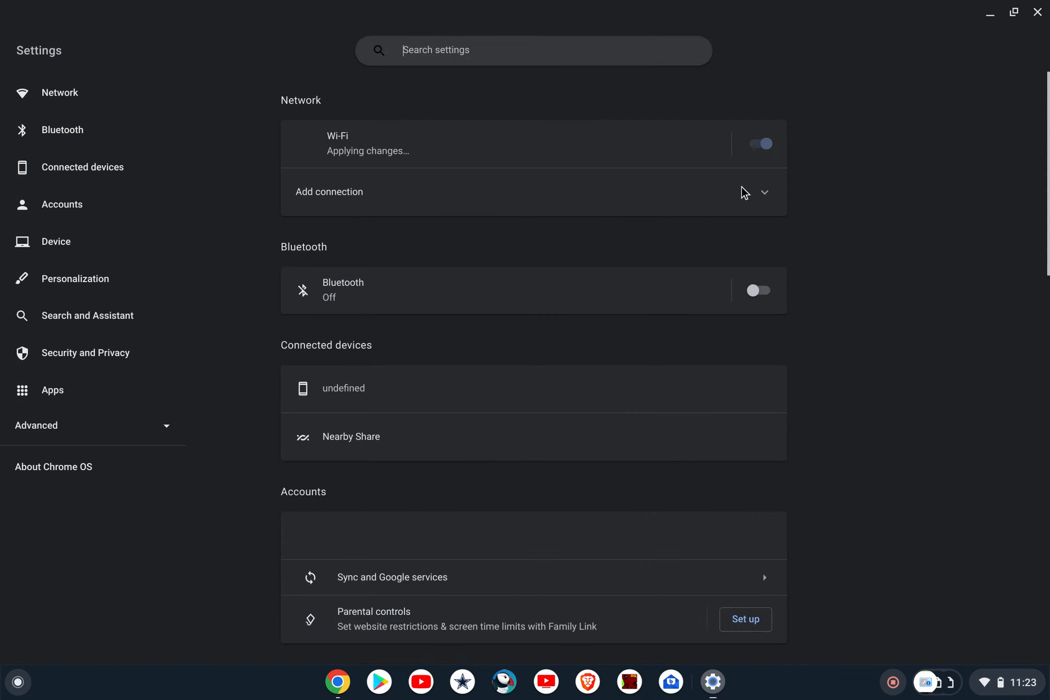
text(linux)
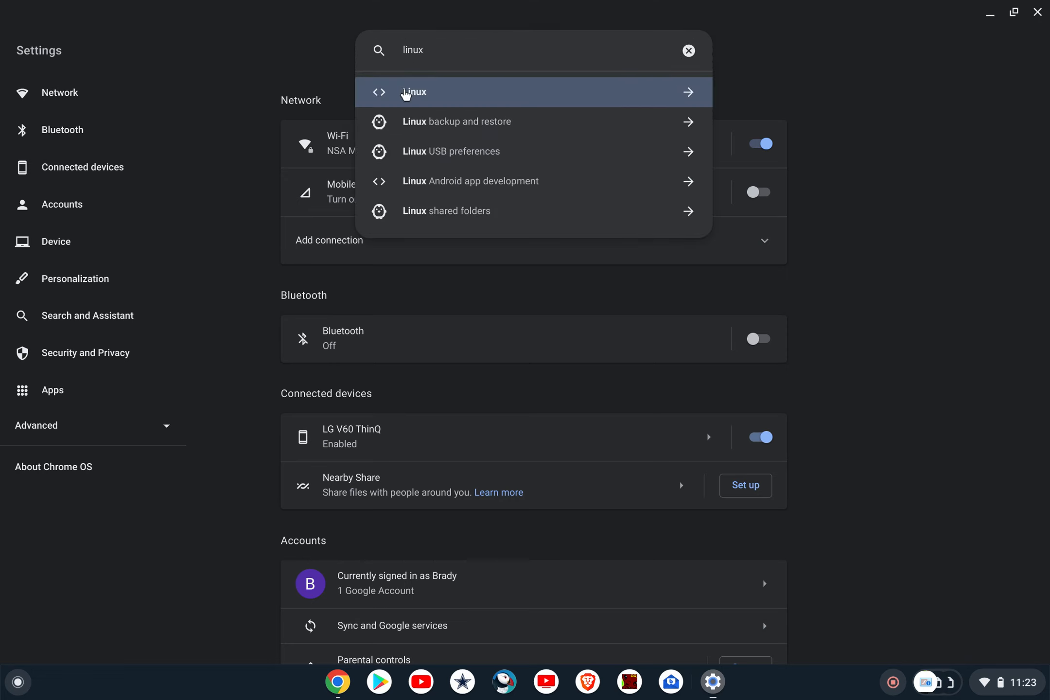
click(414, 92)
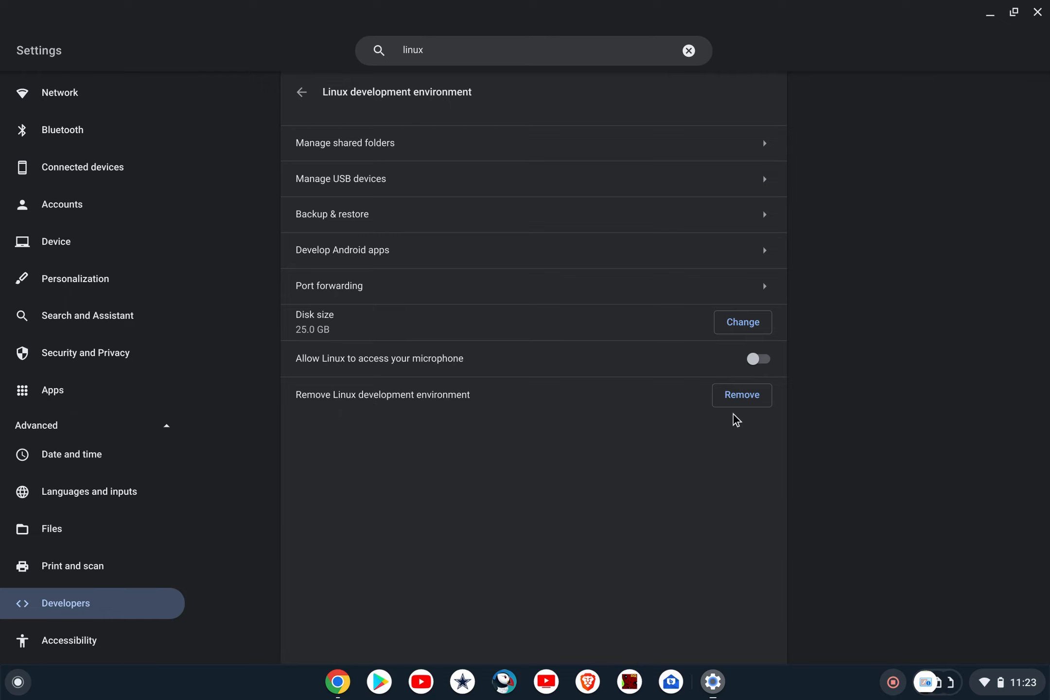
mouse_move(490, 379)
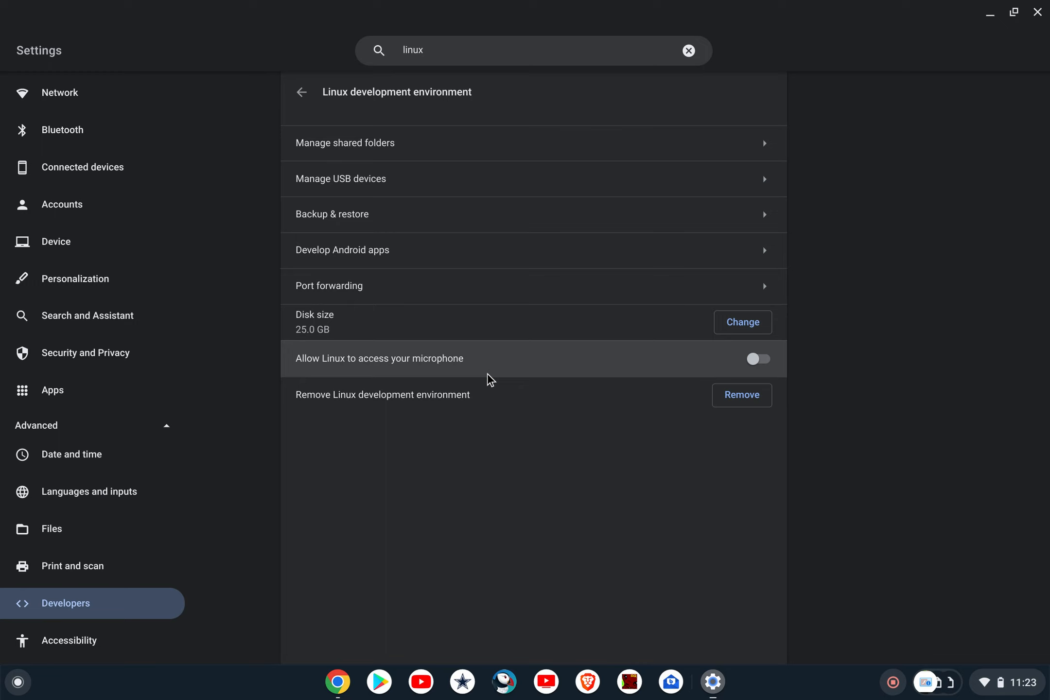
mouse_move(343, 335)
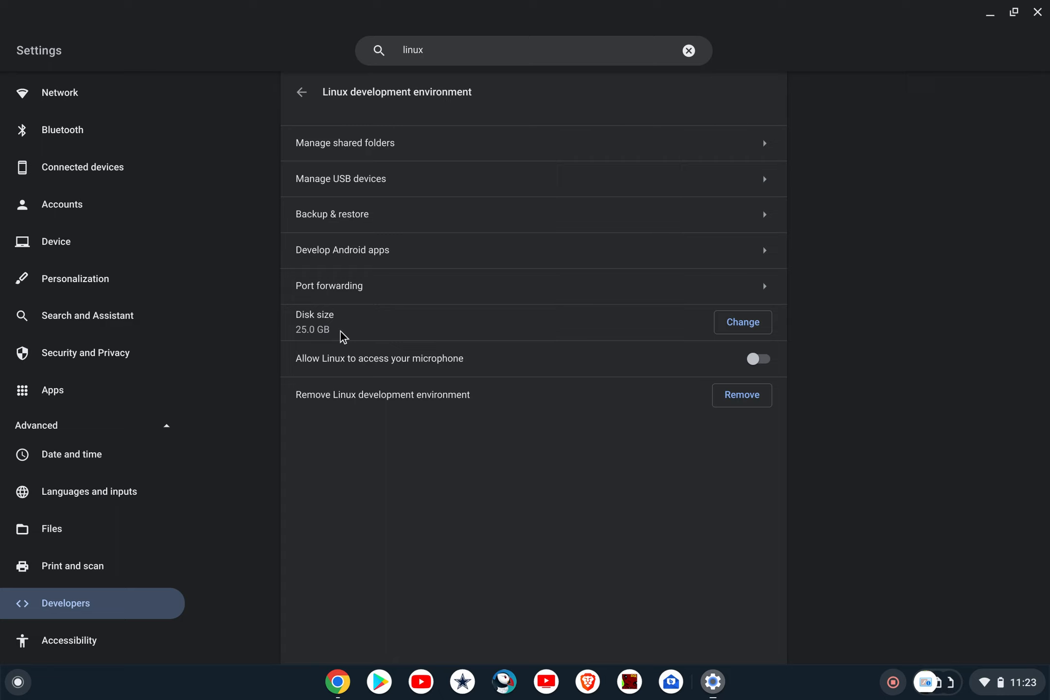
mouse_move(610, 552)
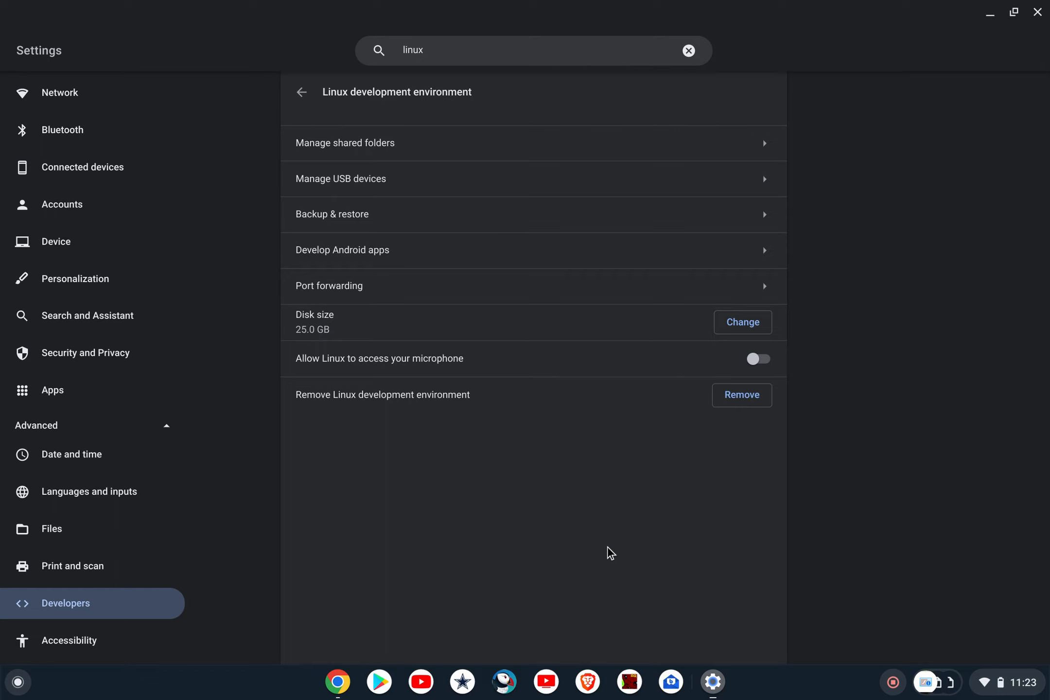
mouse_move(768, 426)
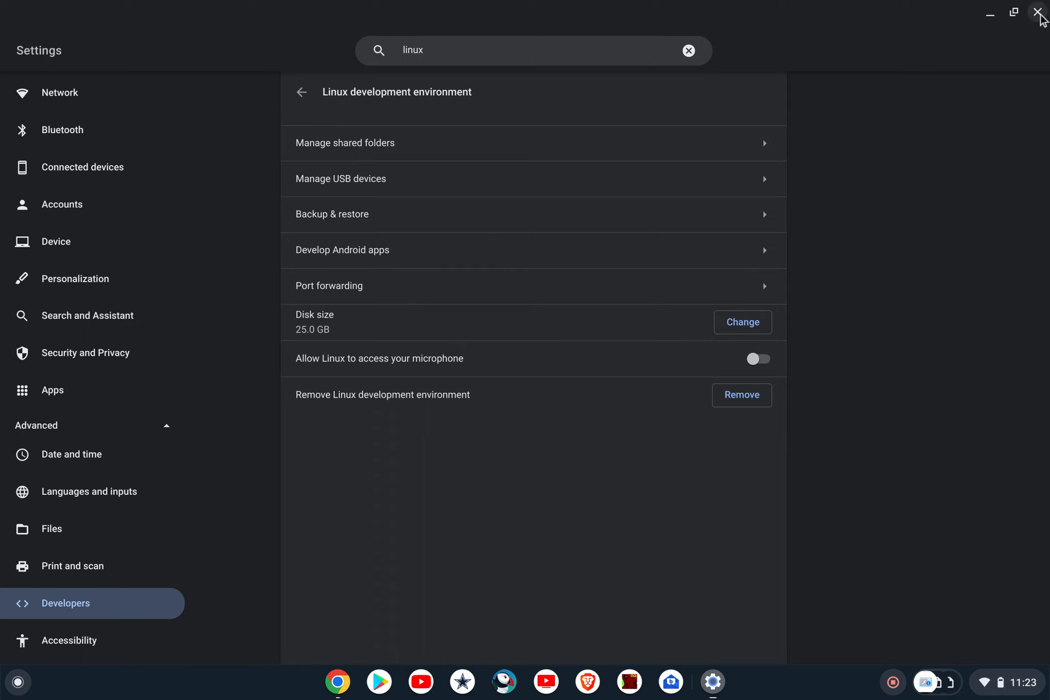
mouse_move(1040, 12)
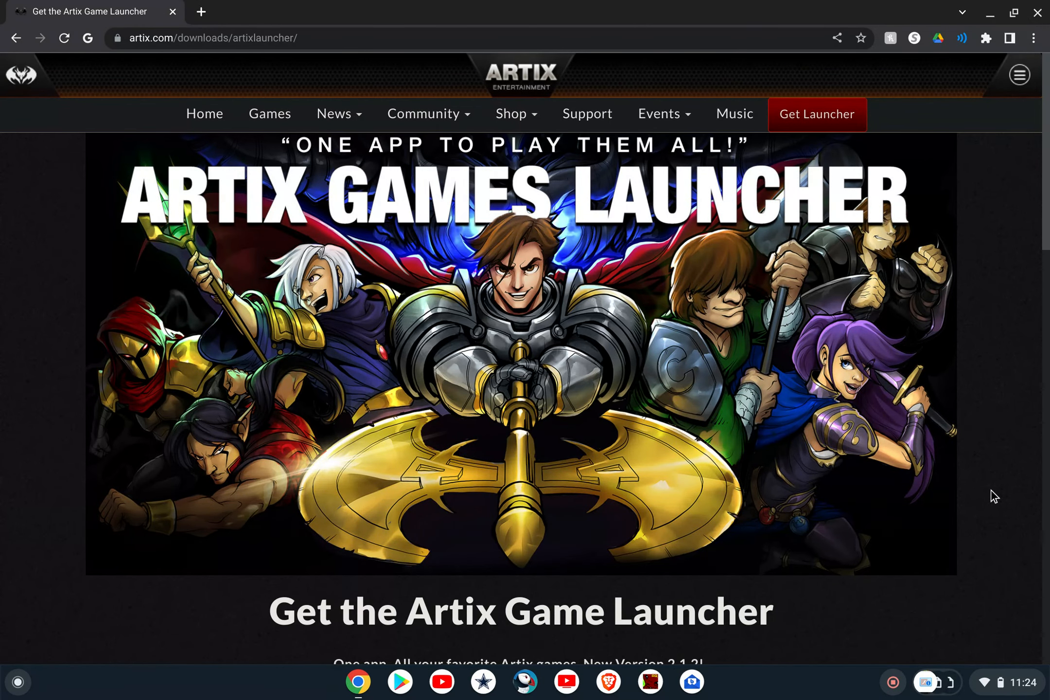
mouse_move(179, 635)
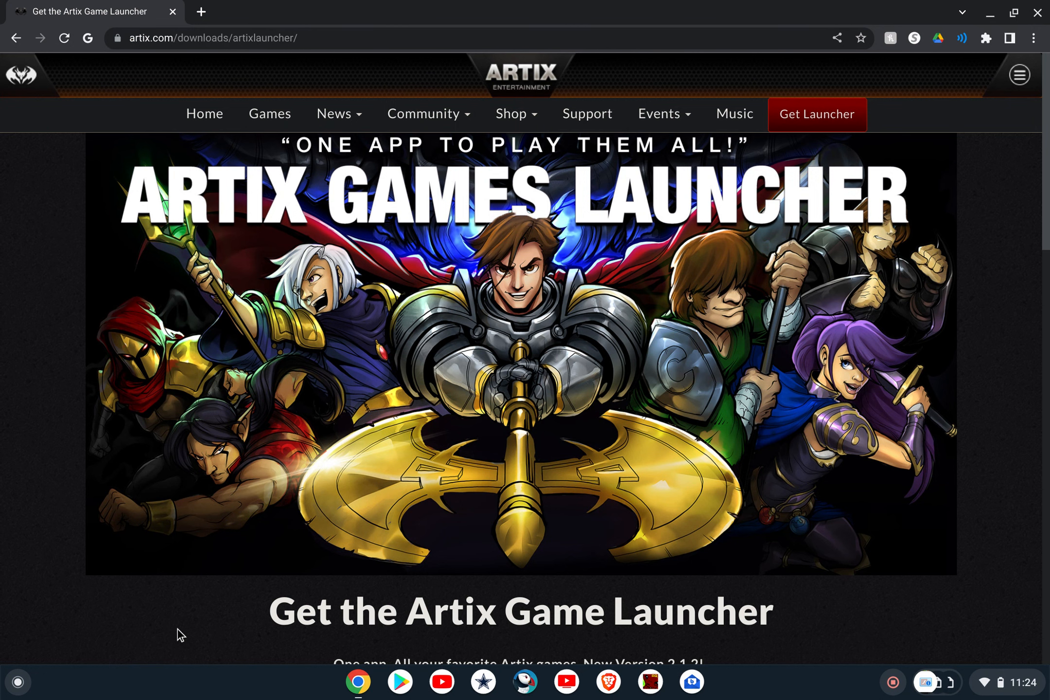
mouse_move(135, 642)
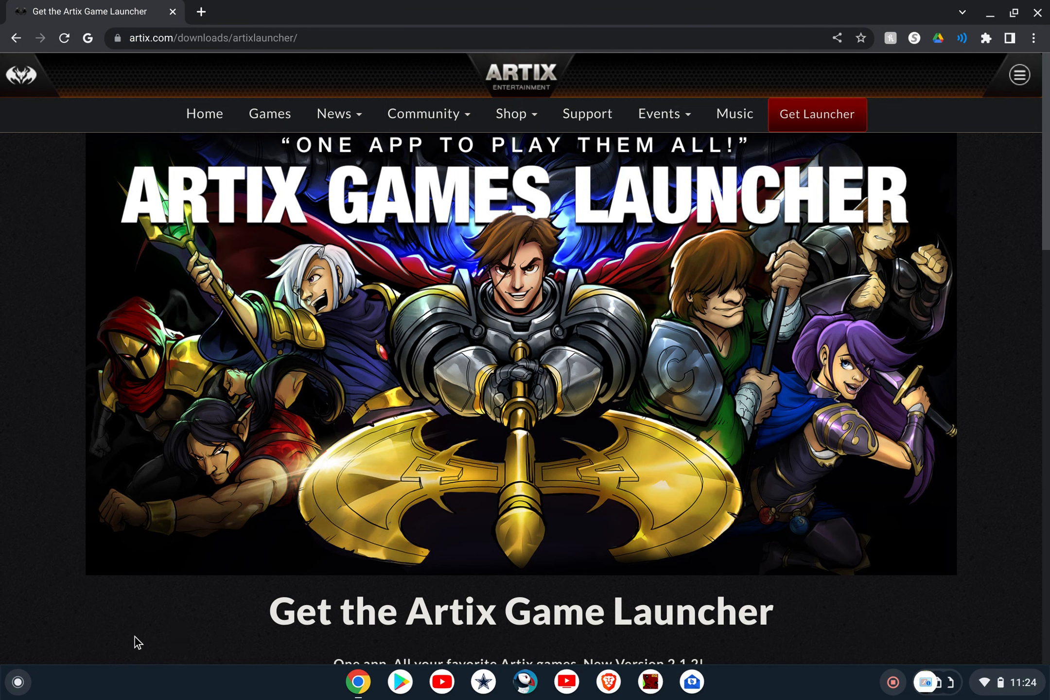
Step: Browse the installed apps in the ChromeOS launcher, close it, then reopen the app list
click(18, 681)
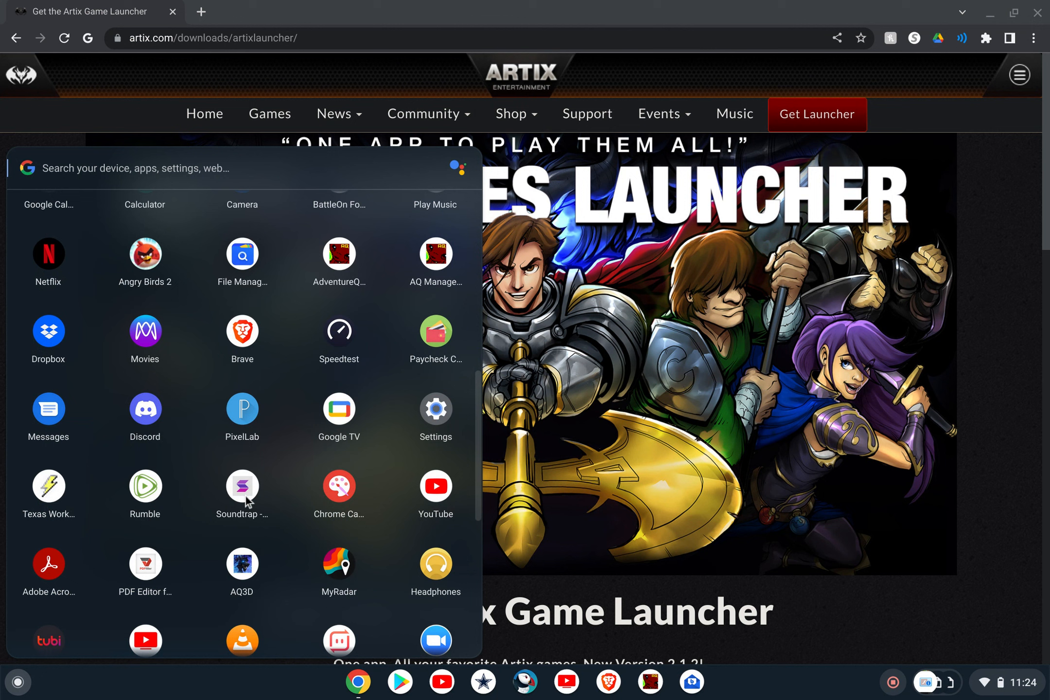
scroll(down, 3)
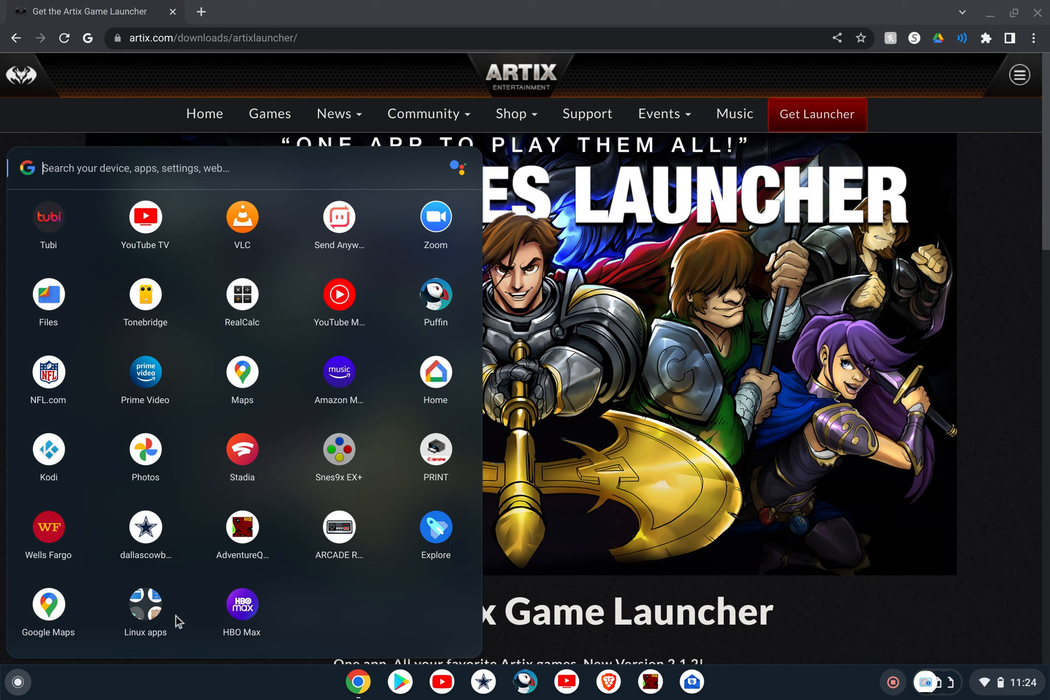
mouse_move(178, 622)
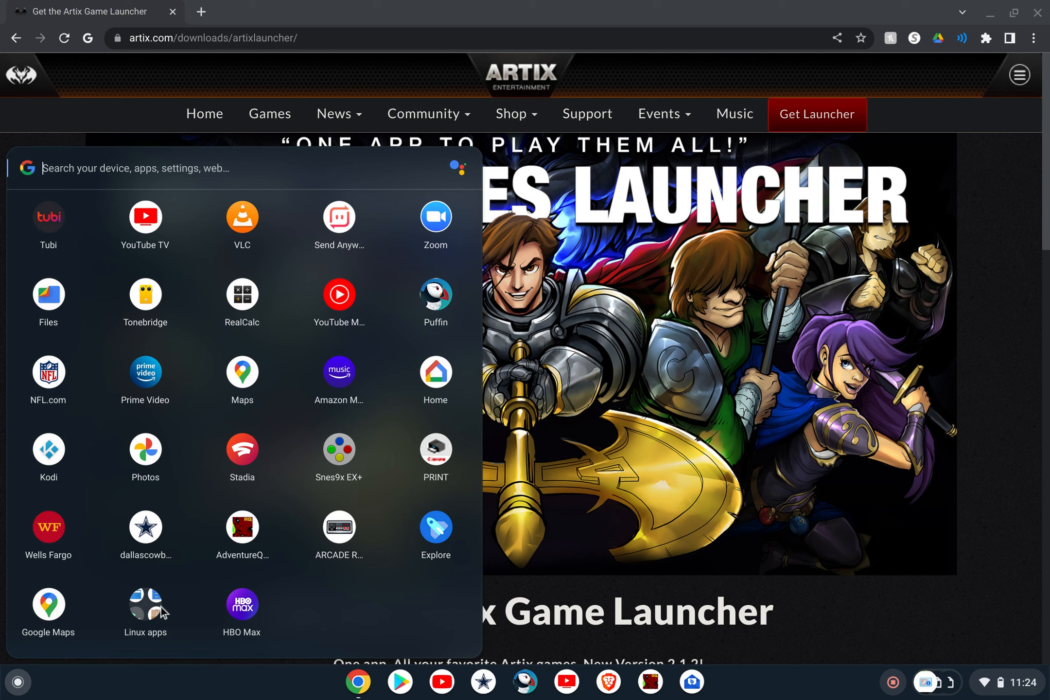
click(145, 605)
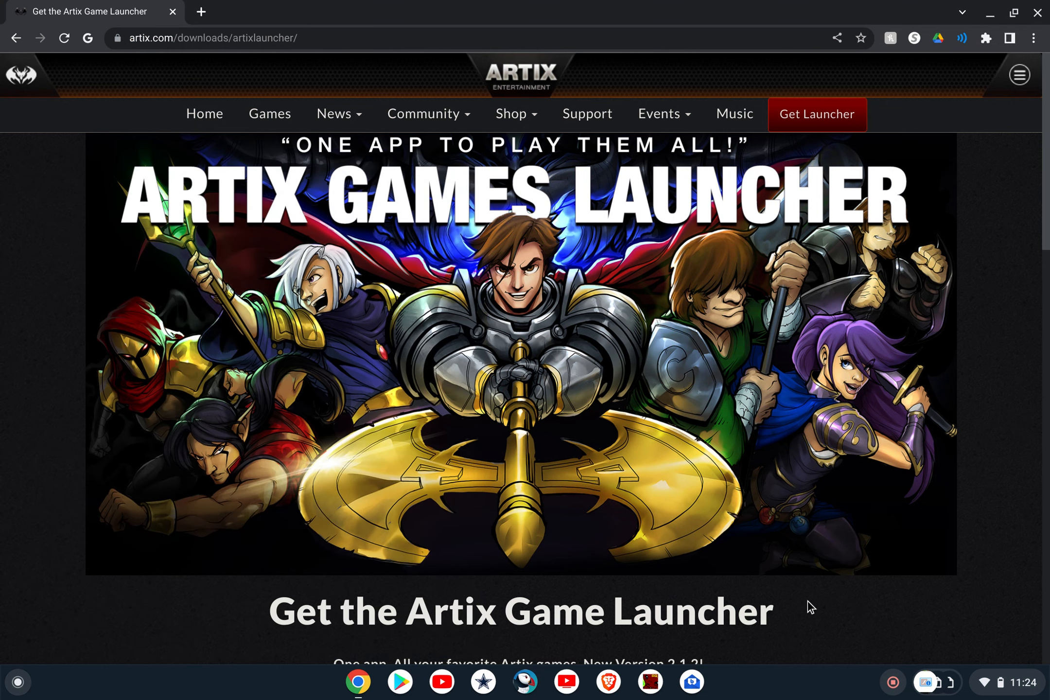
scroll(down, 3)
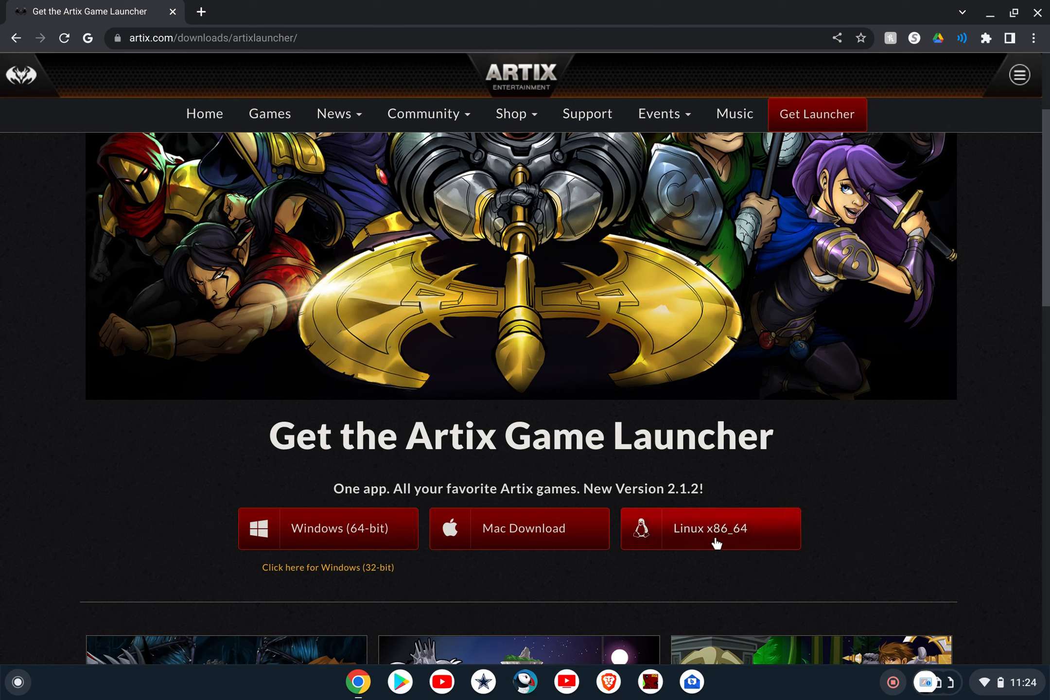
mouse_move(712, 529)
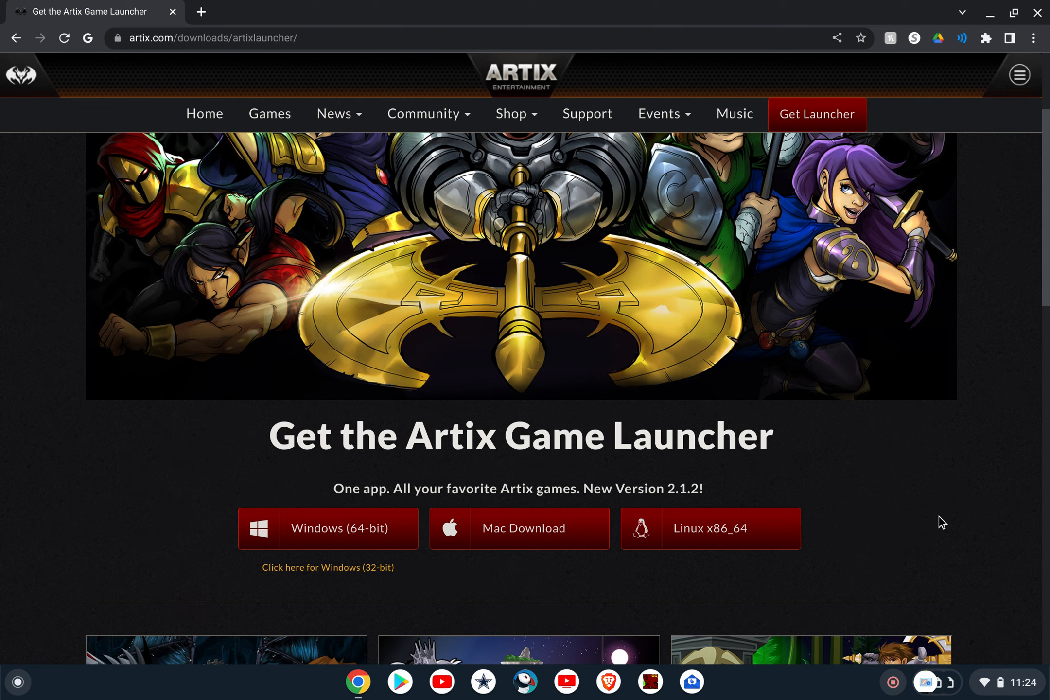
click(17, 681)
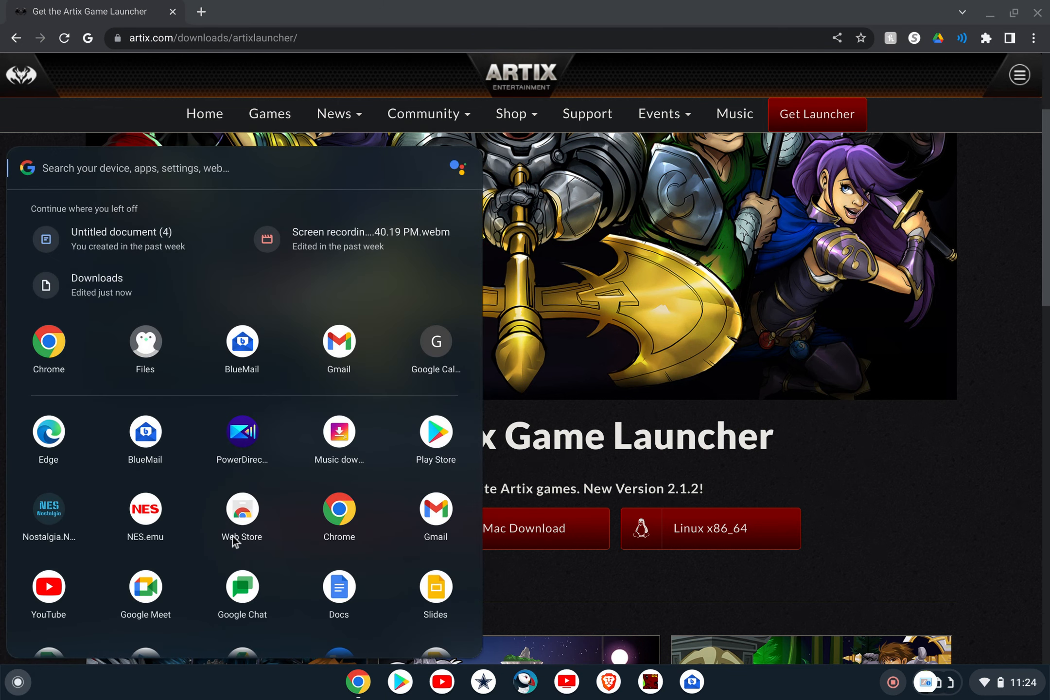
Step: Go to Downloads, then to Linux files, which lists the Artix Games Launcher AppImage files
scroll(down, 3)
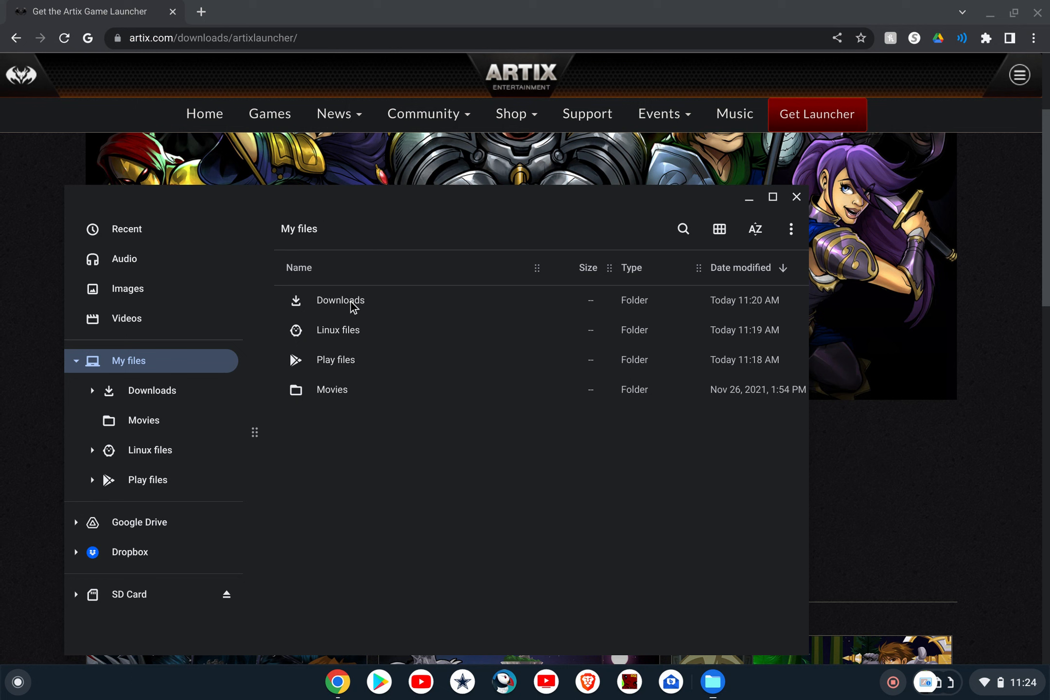
double_click(340, 300)
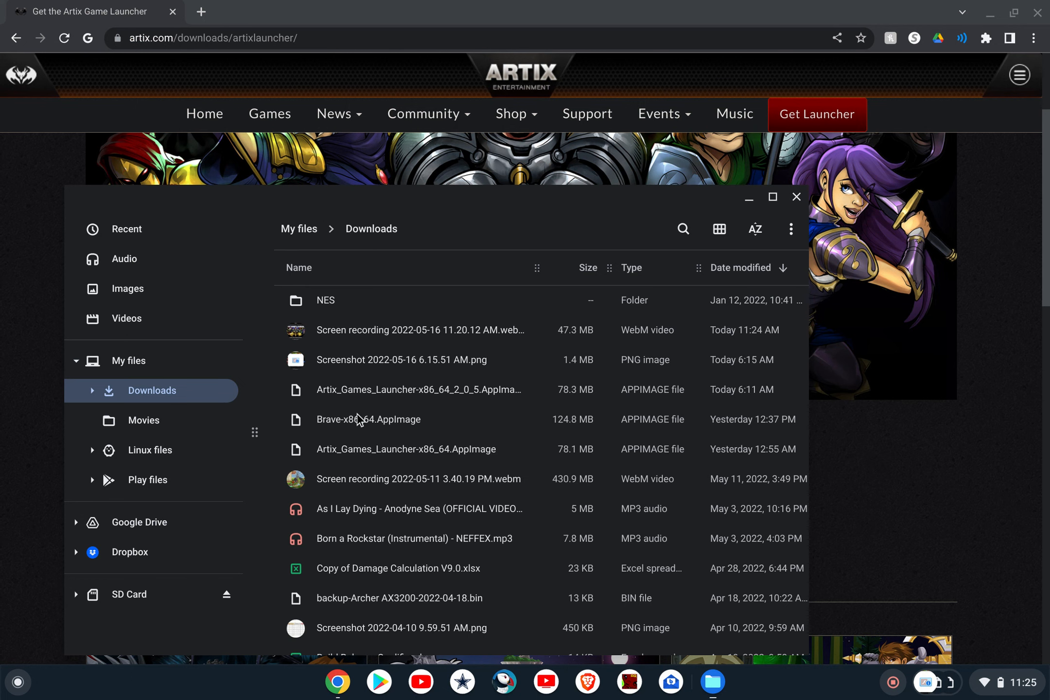
mouse_move(423, 416)
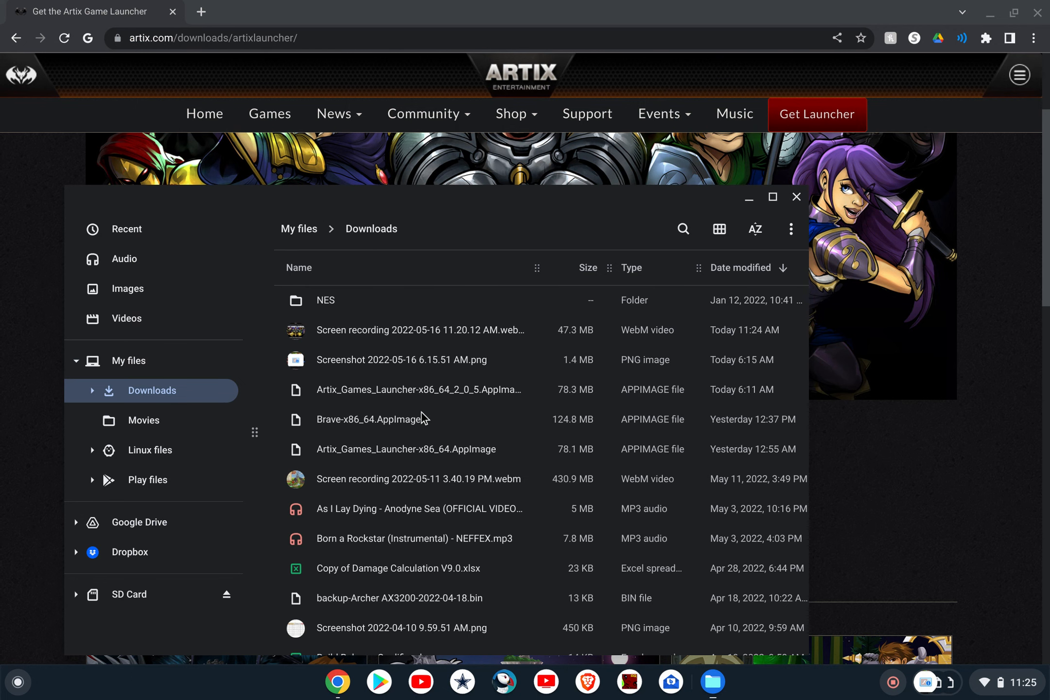
mouse_move(375, 391)
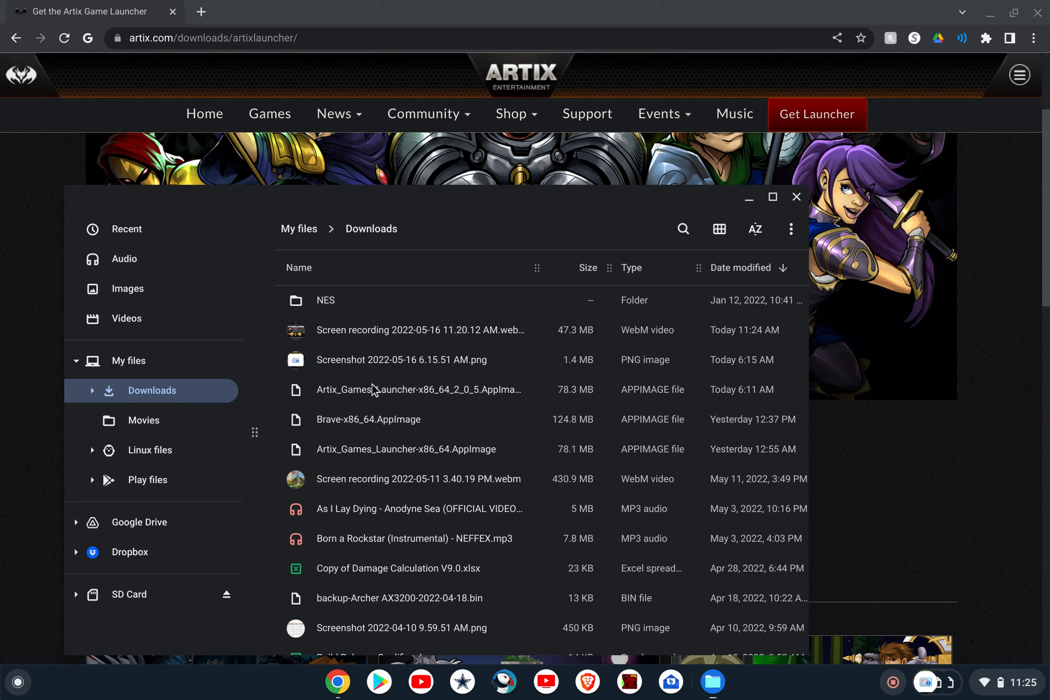
mouse_move(342, 464)
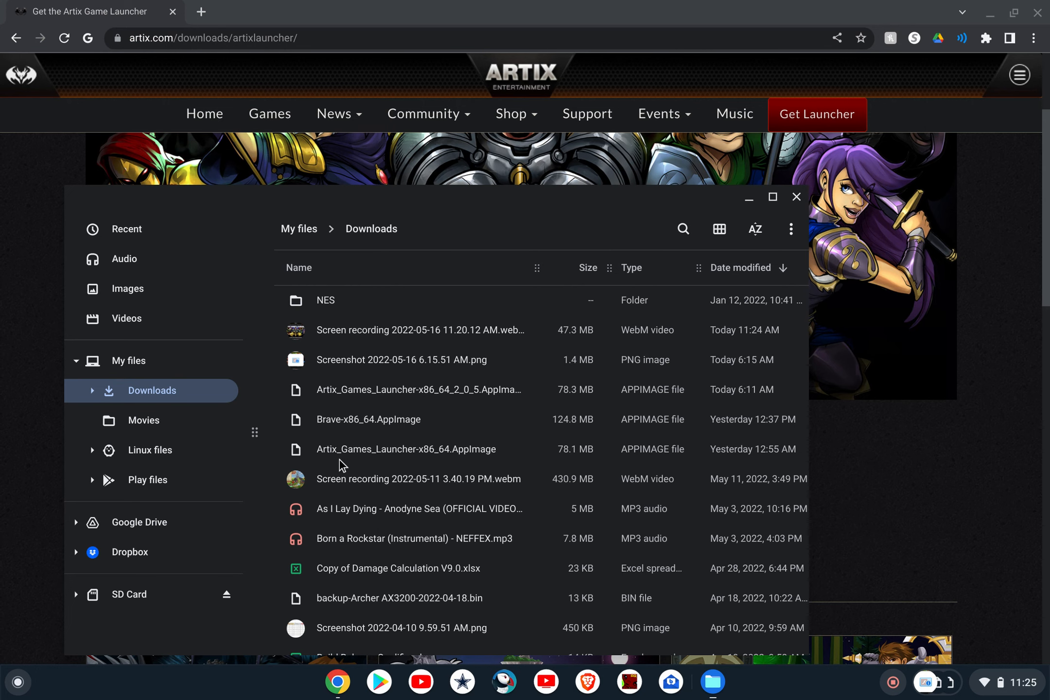
mouse_move(279, 473)
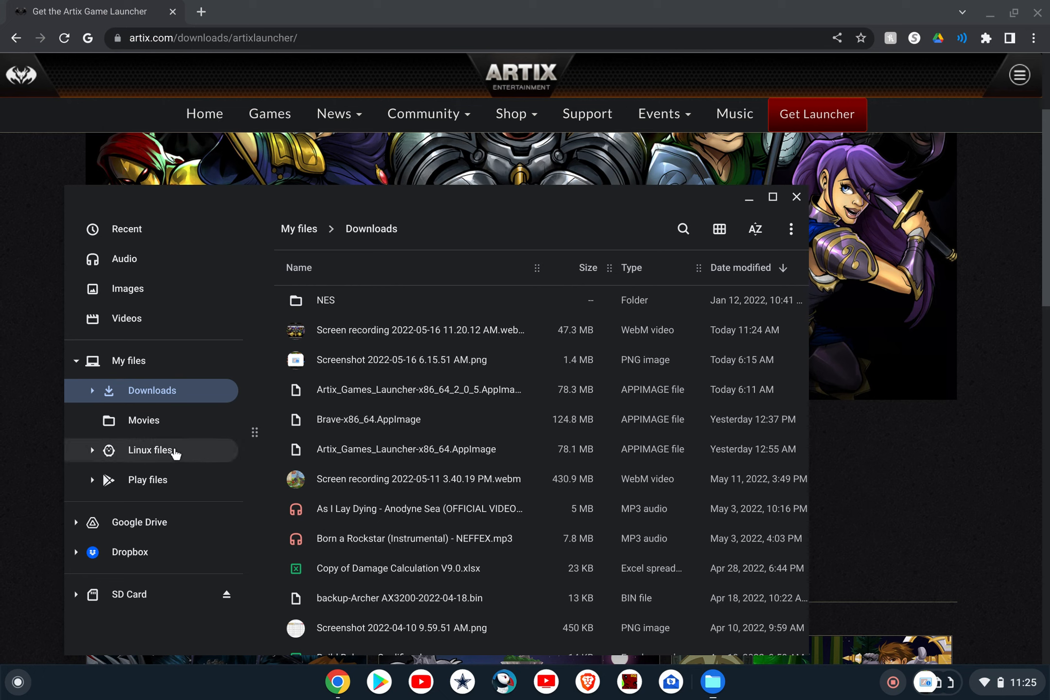
mouse_move(156, 456)
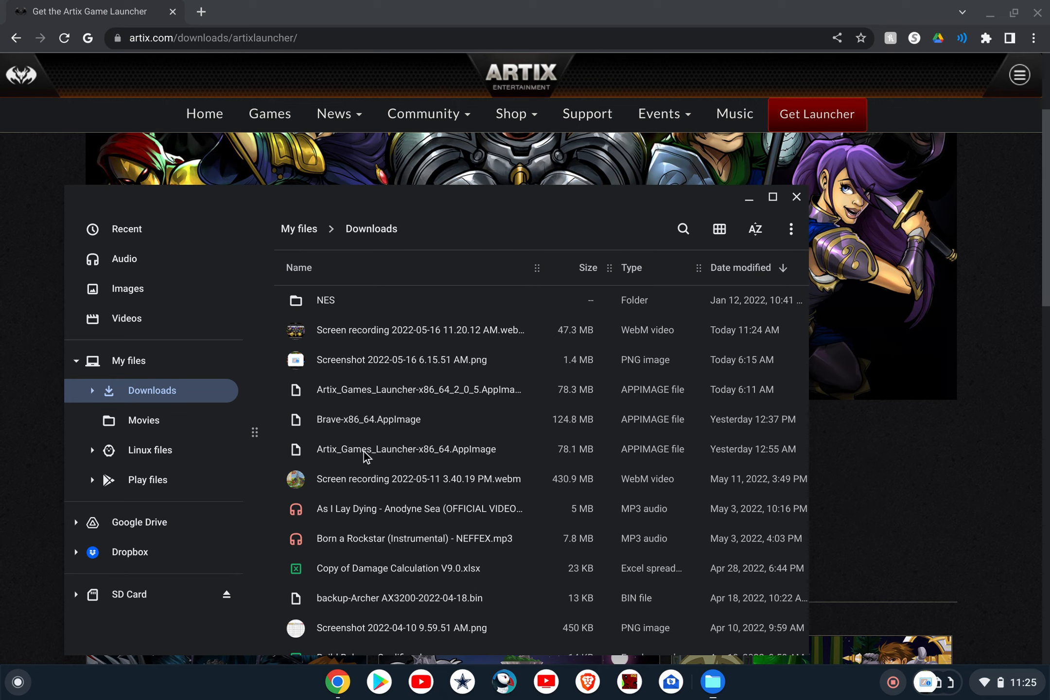
mouse_move(282, 452)
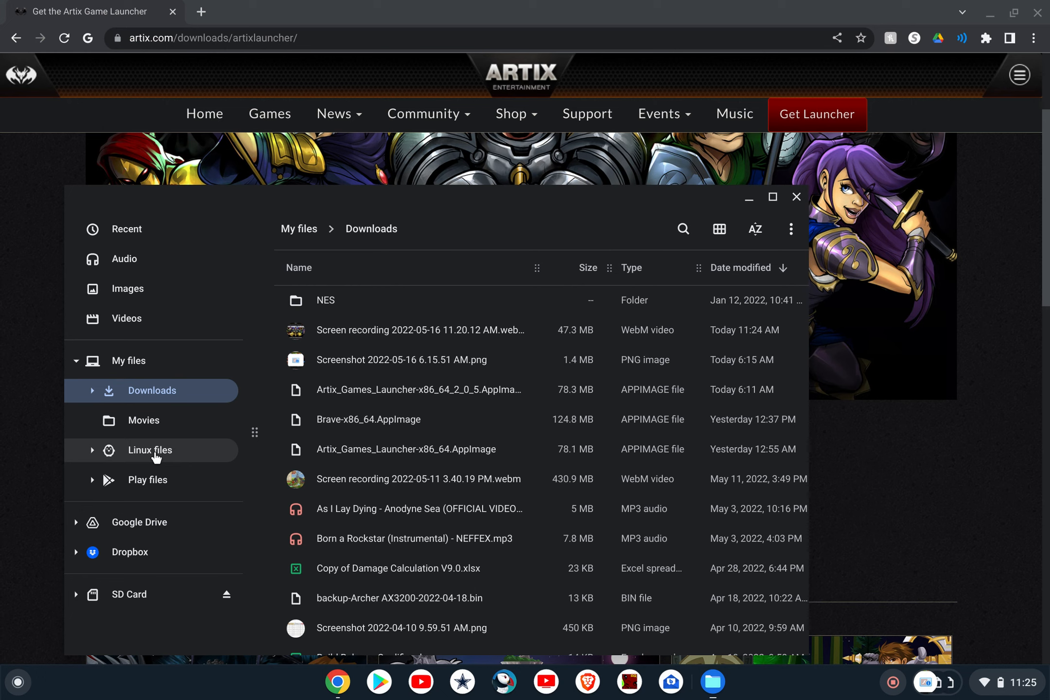
click(150, 449)
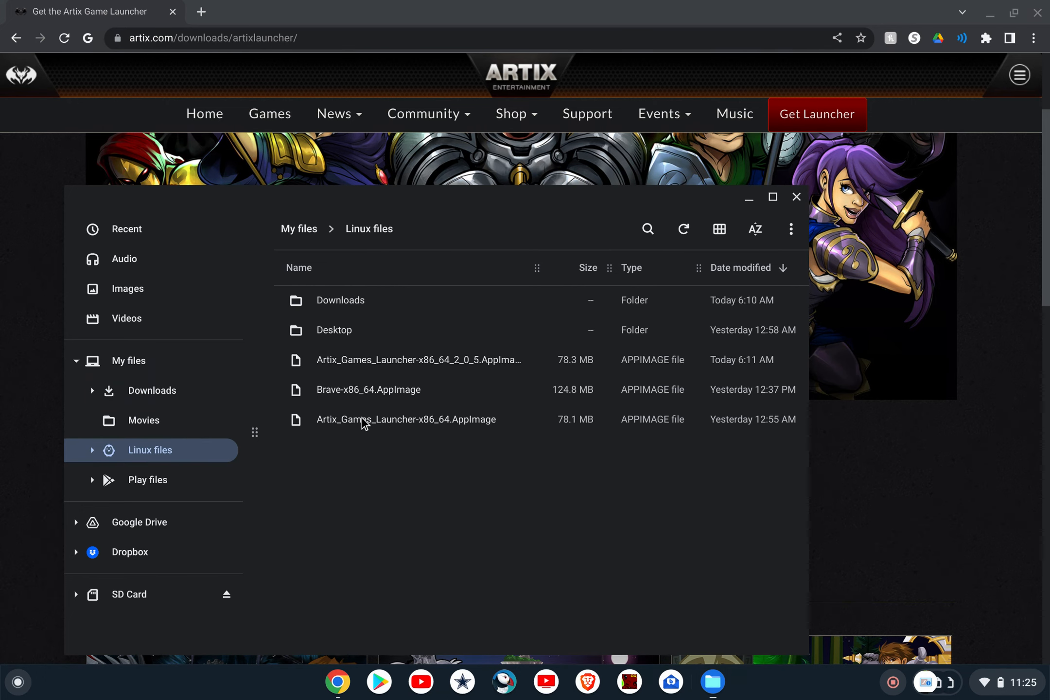
mouse_move(438, 479)
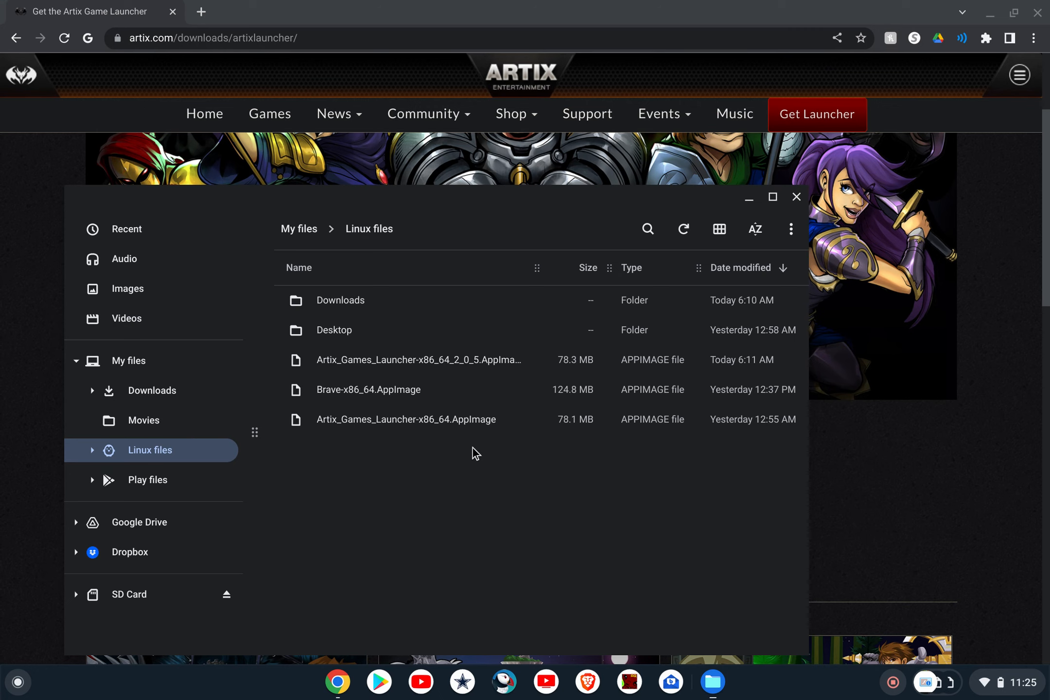
mouse_move(479, 436)
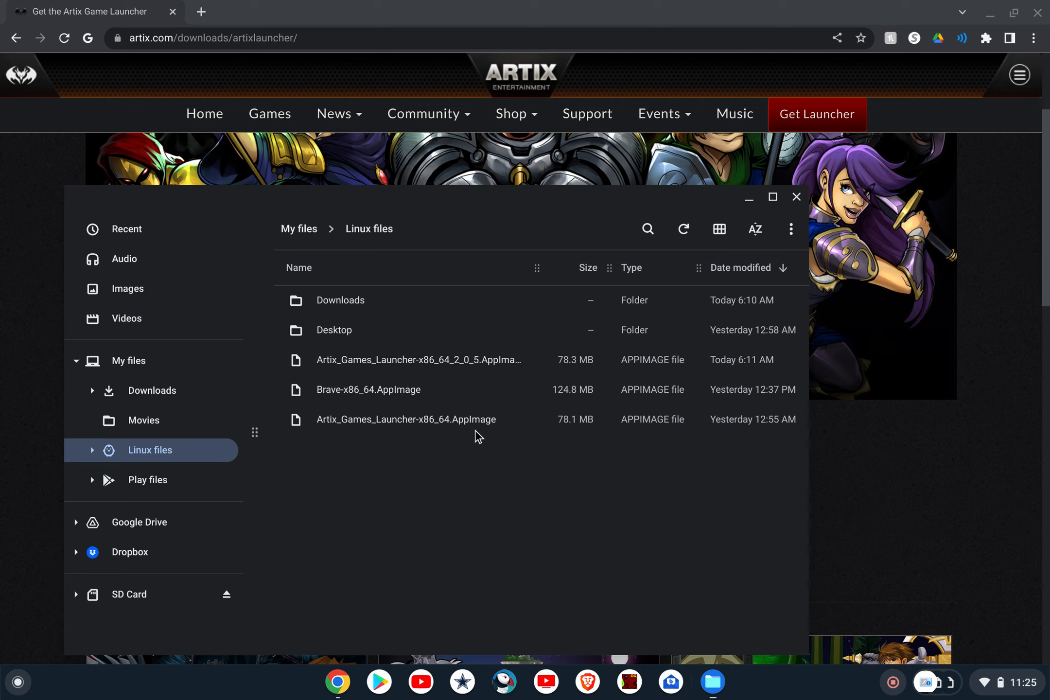
mouse_move(399, 401)
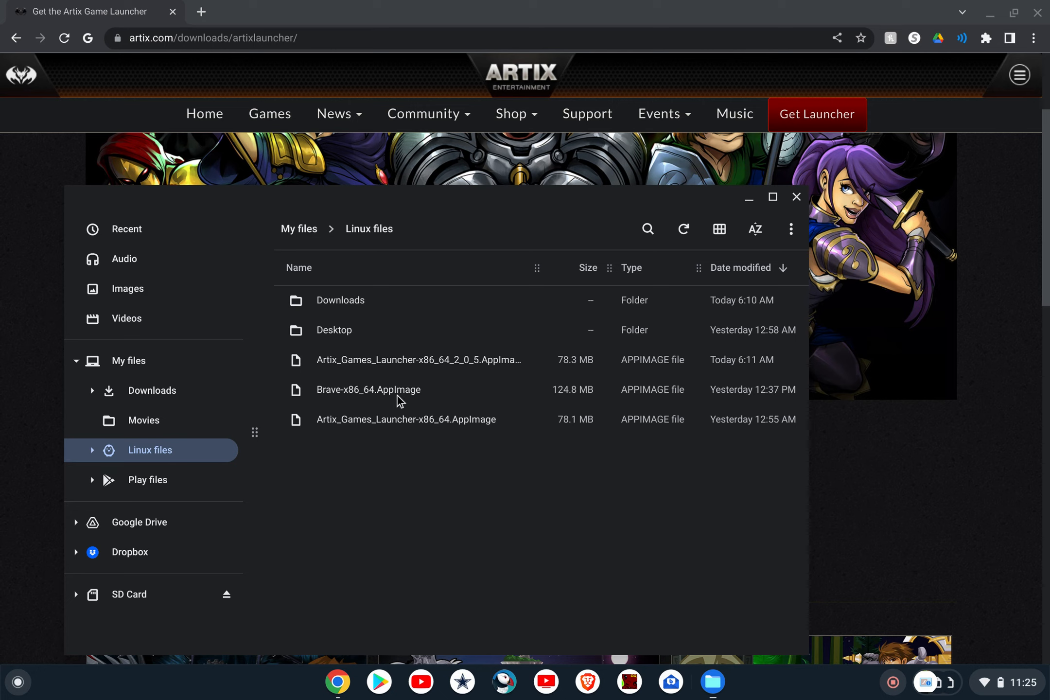
mouse_move(408, 506)
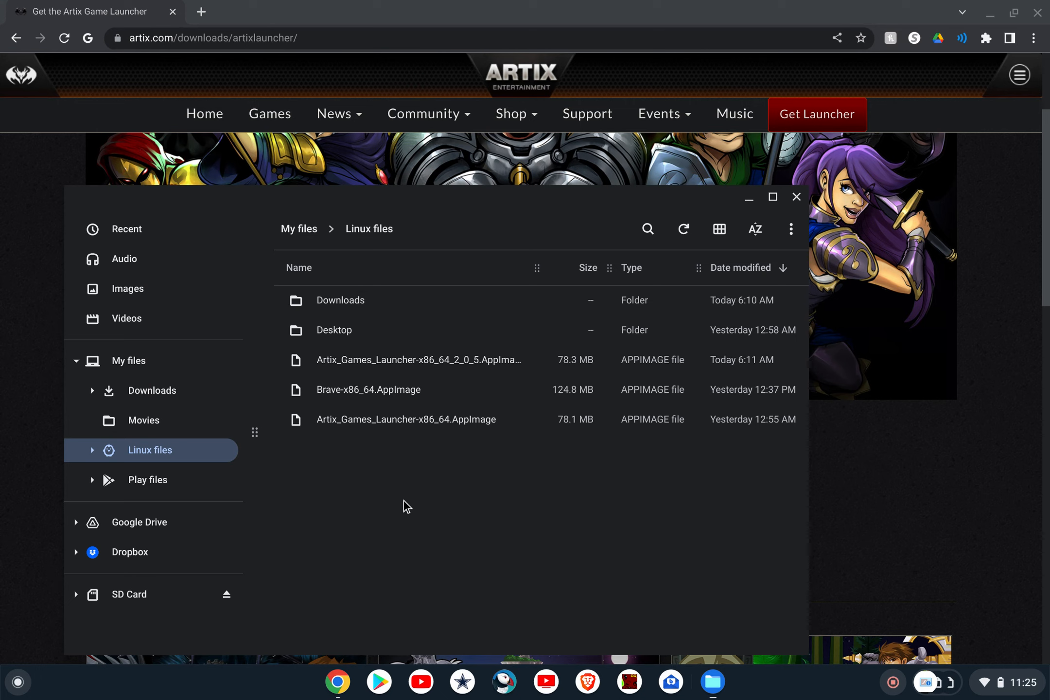
mouse_move(577, 505)
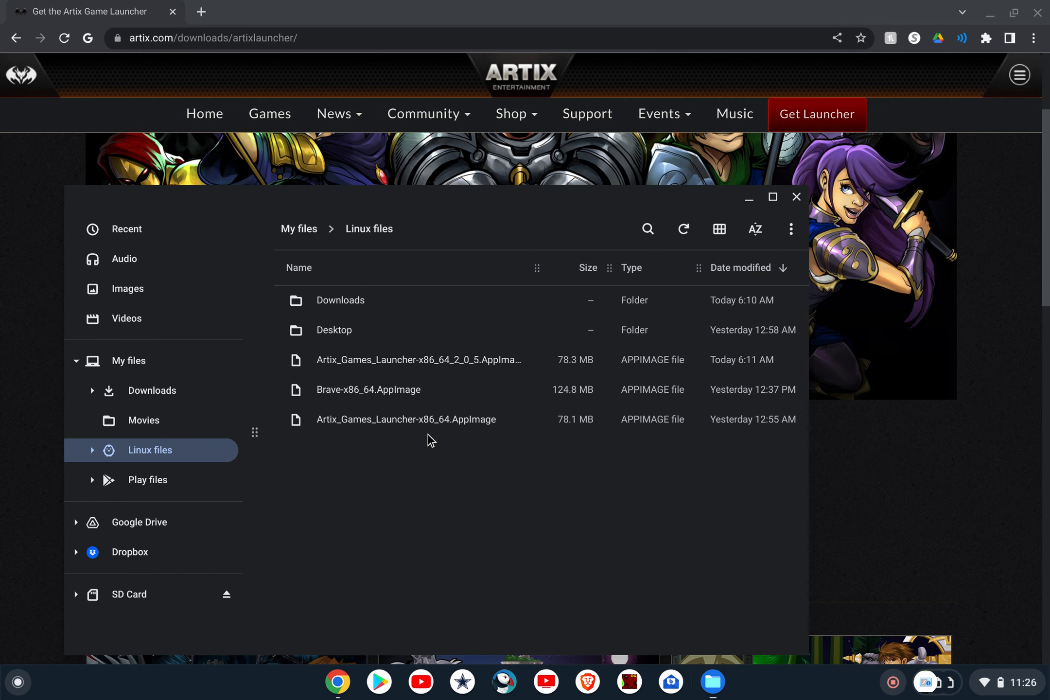
Step: Close the Files window and scroll the app launcher to get back to Terminal
click(796, 197)
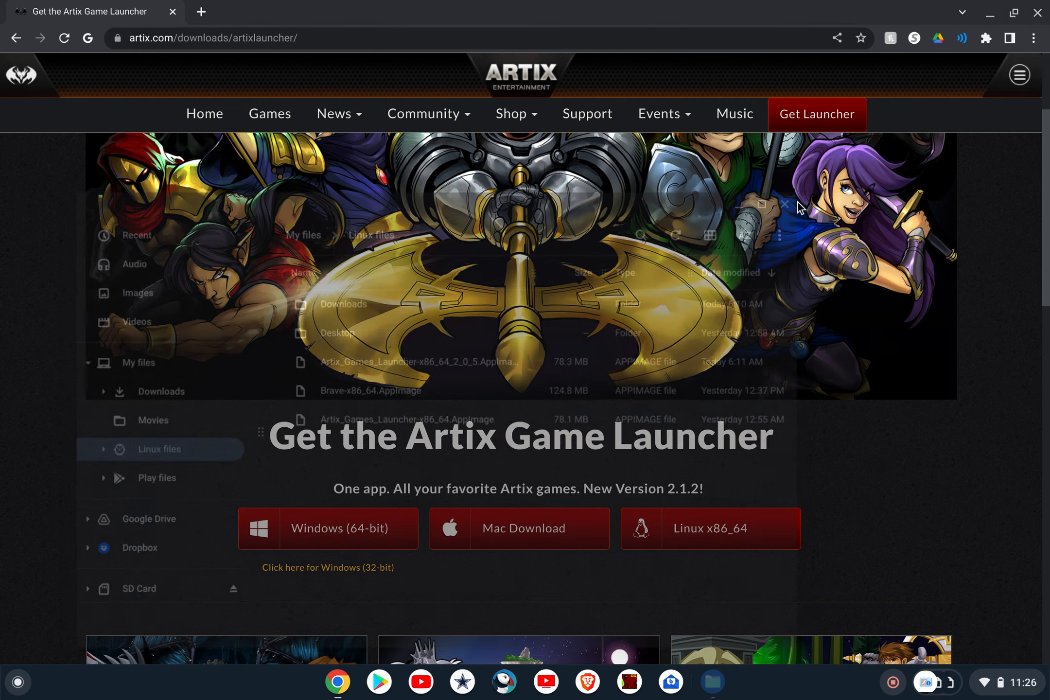
click(784, 204)
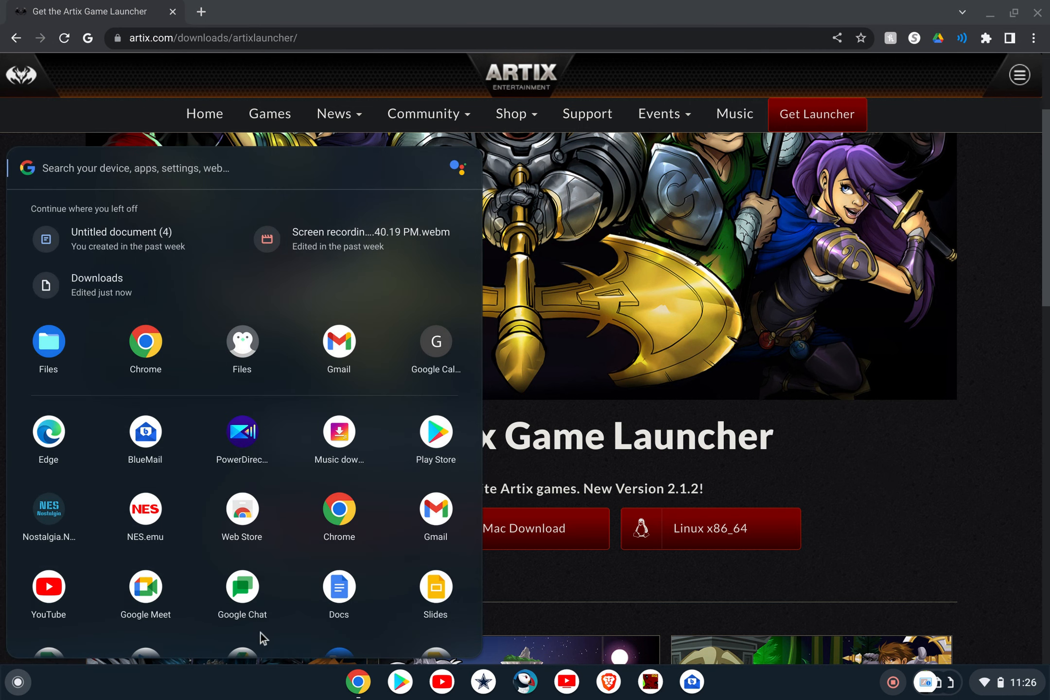
mouse_move(291, 622)
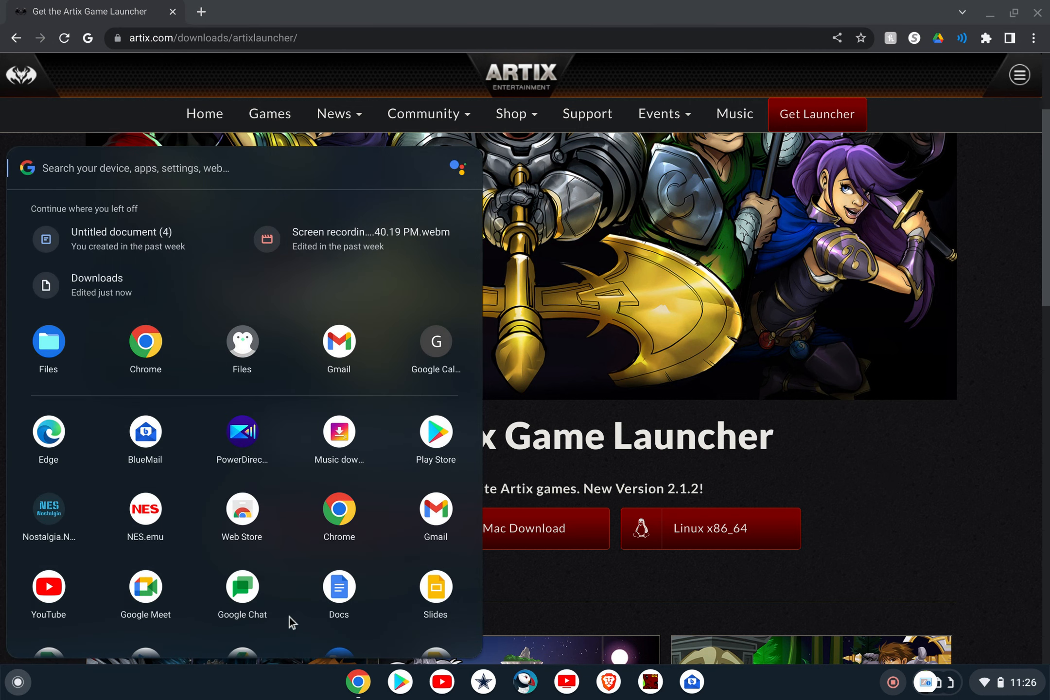
scroll(down, 3)
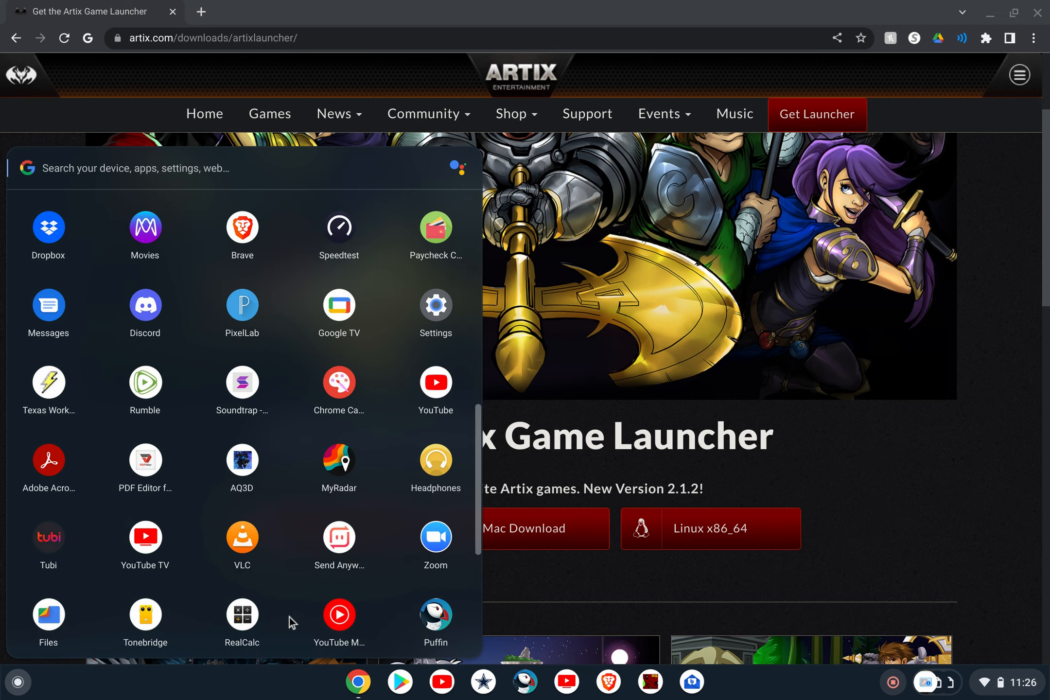
scroll(down, 3)
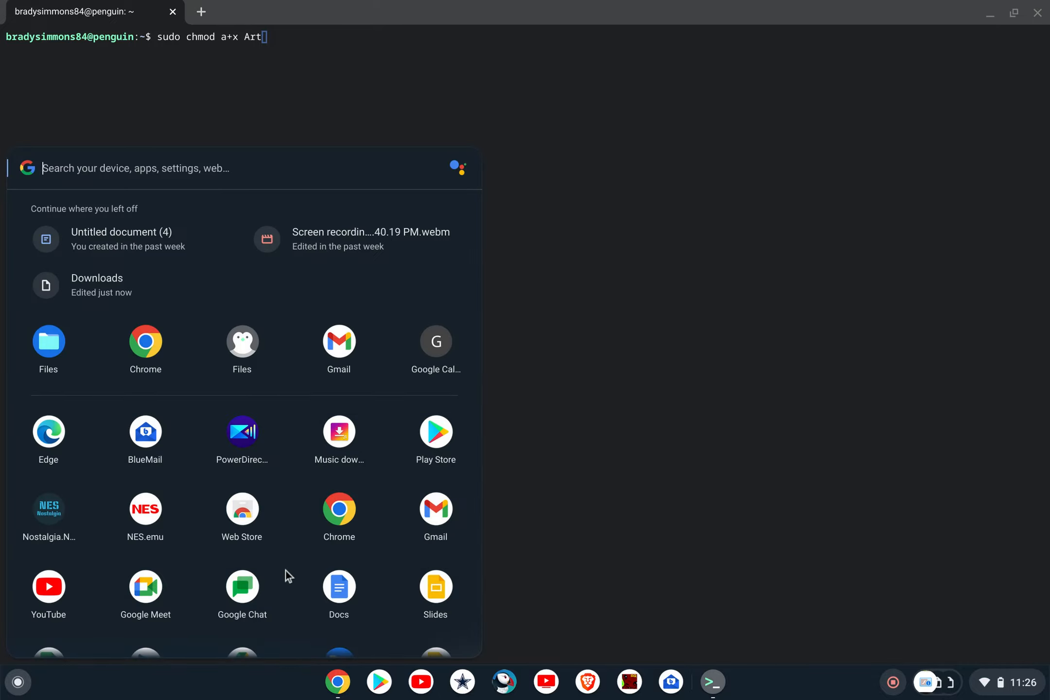
Step: Reopen Files from the shelf to check the Artix Games Launcher AppImage's exact name
click(48, 342)
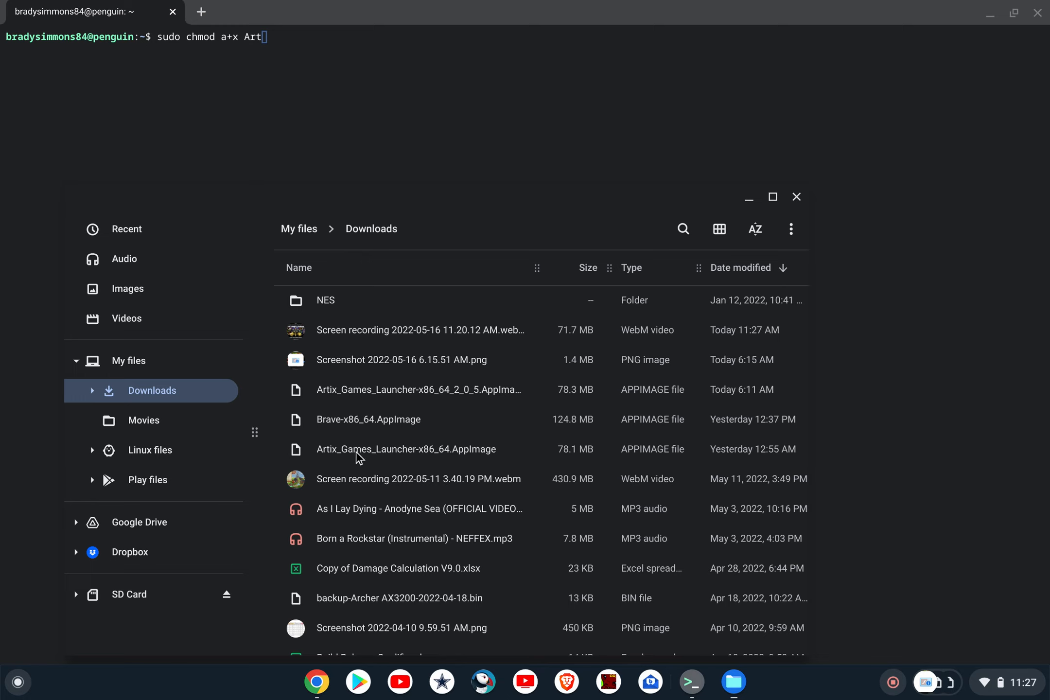
mouse_move(341, 460)
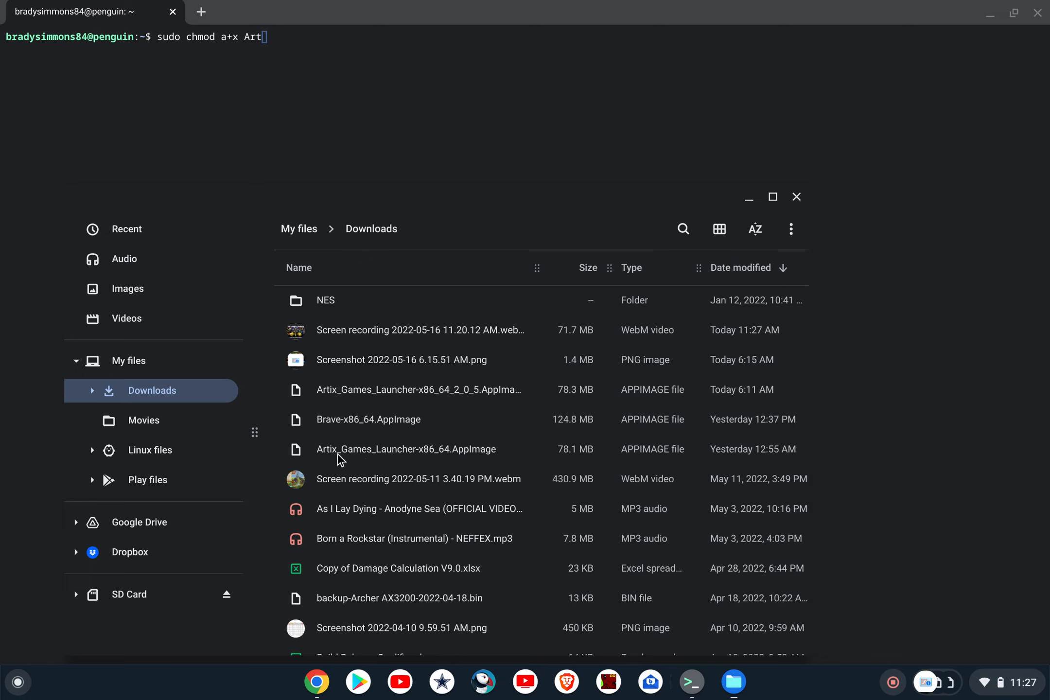
mouse_move(372, 466)
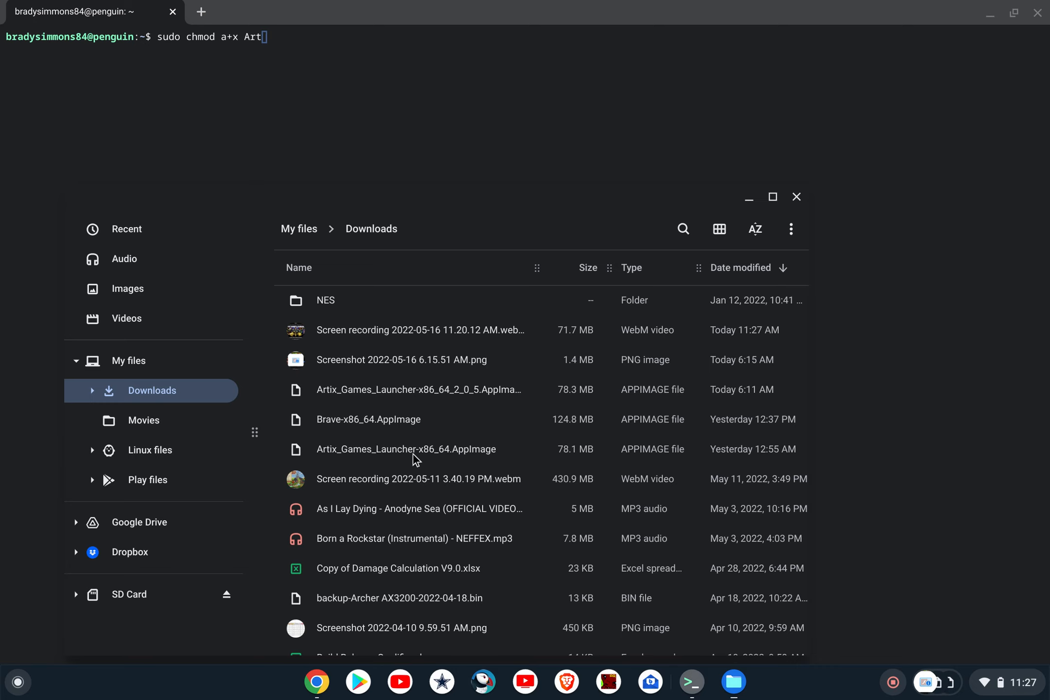
mouse_move(428, 461)
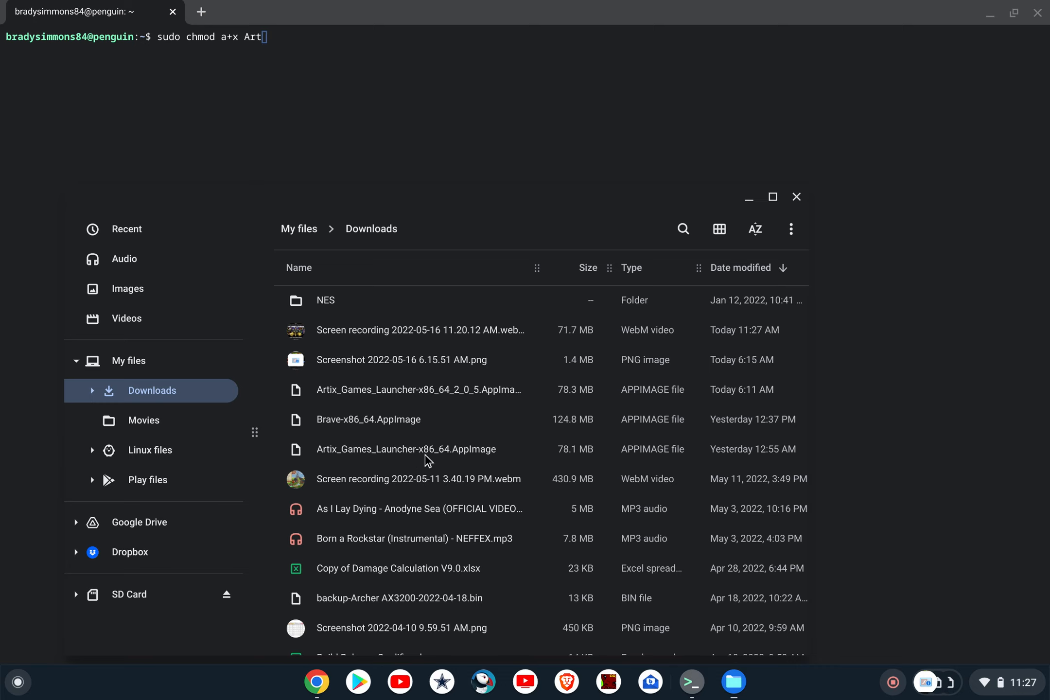
mouse_move(463, 464)
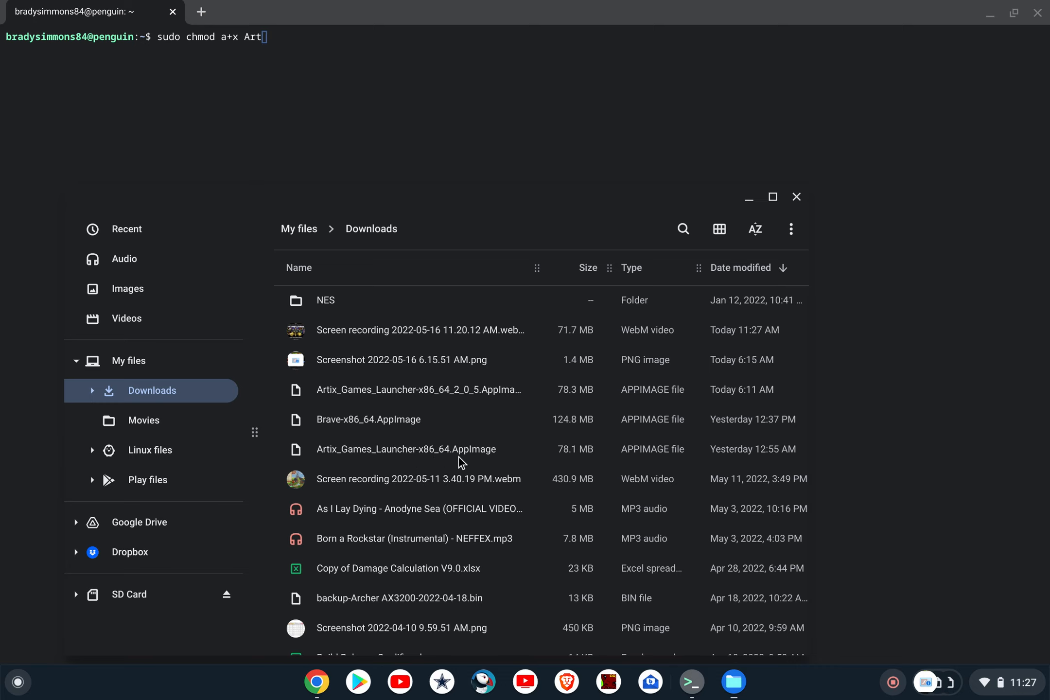
mouse_move(499, 463)
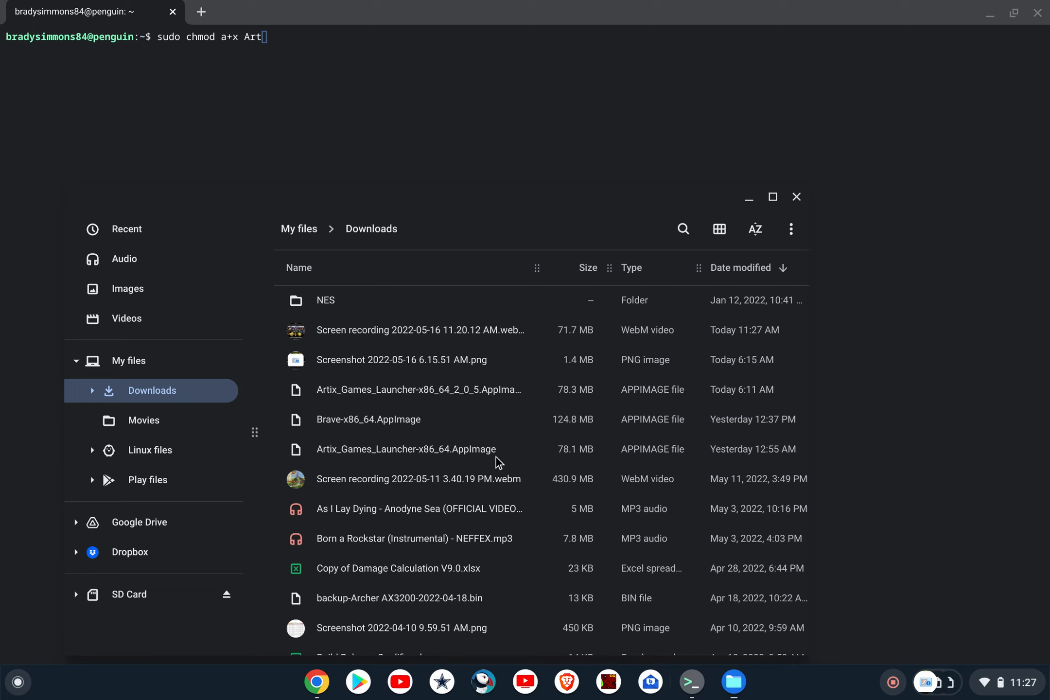
mouse_move(767, 85)
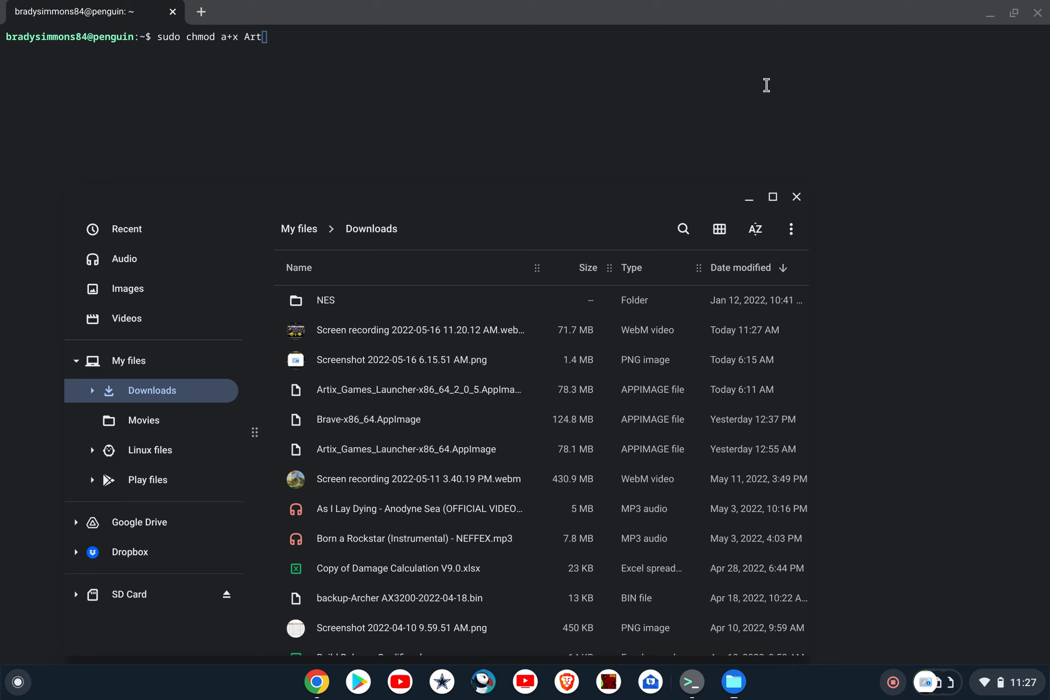
mouse_move(985, 21)
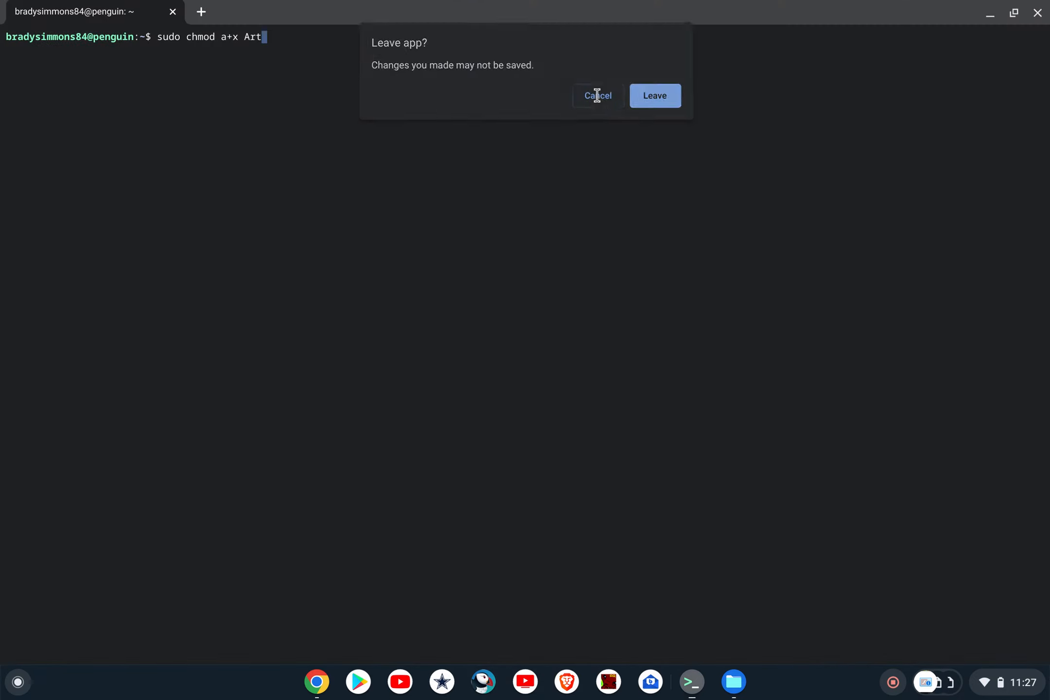
Step: Complete the chmod path for Artix_Games_Launcher-x86_64.AppImage, then quit the terminal with Leave
click(596, 95)
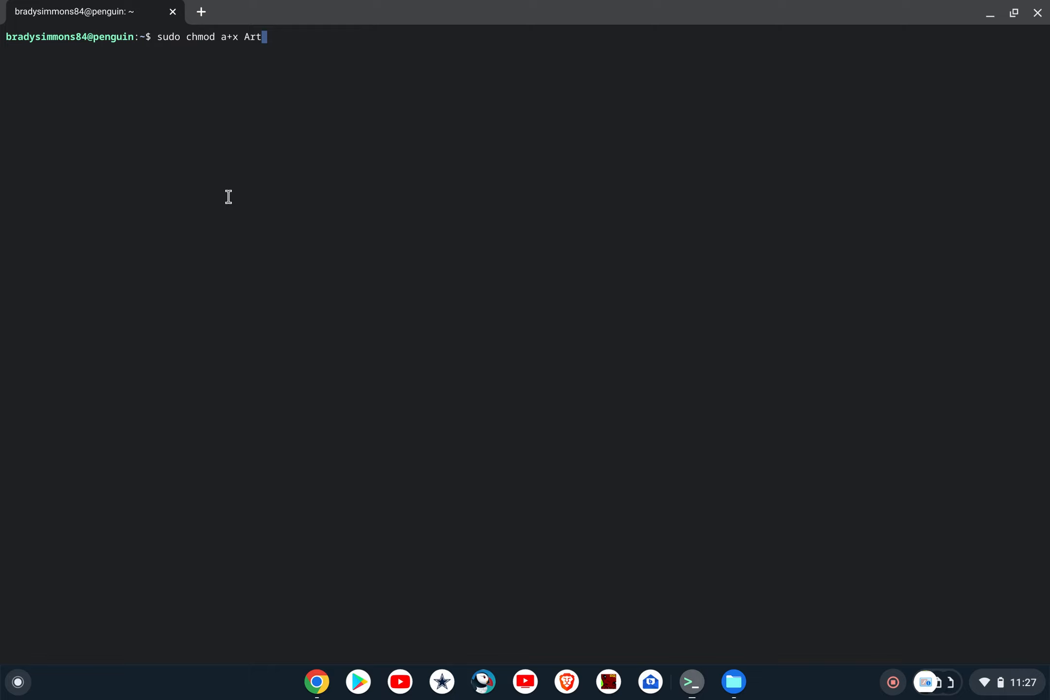
text(ix_Games_Launcher-x86_64)
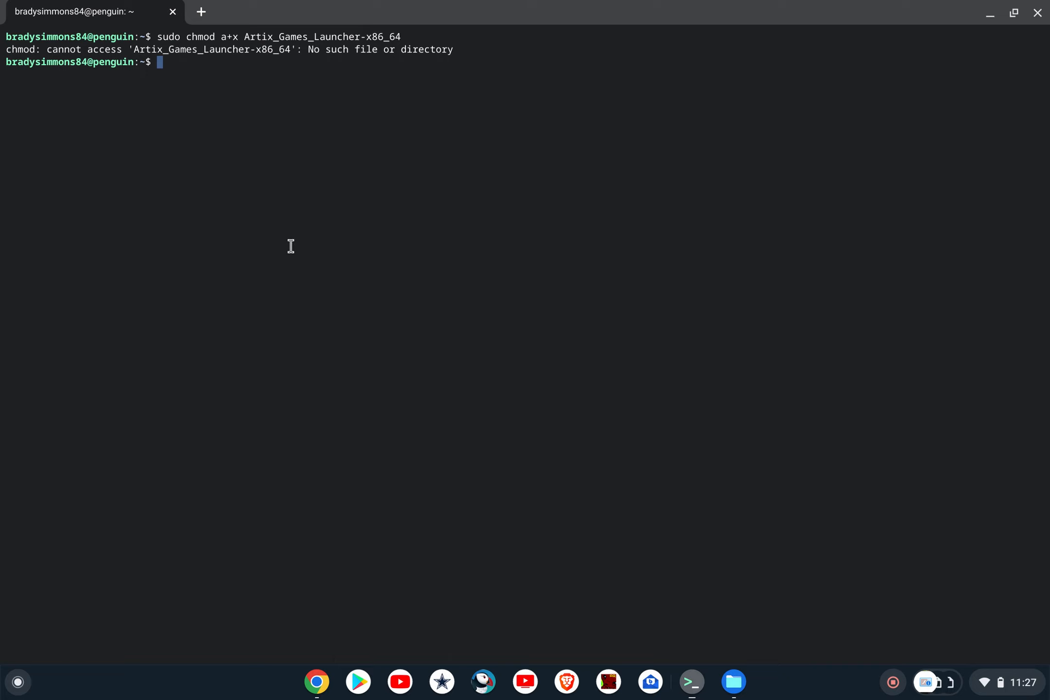
mouse_move(911, 42)
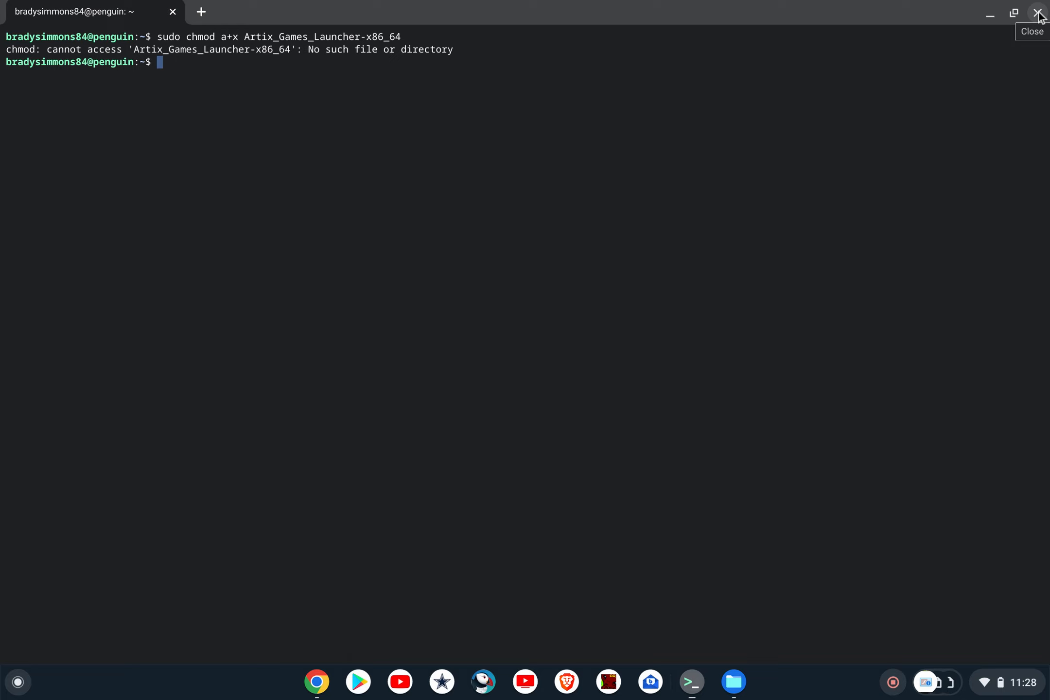
mouse_move(611, 154)
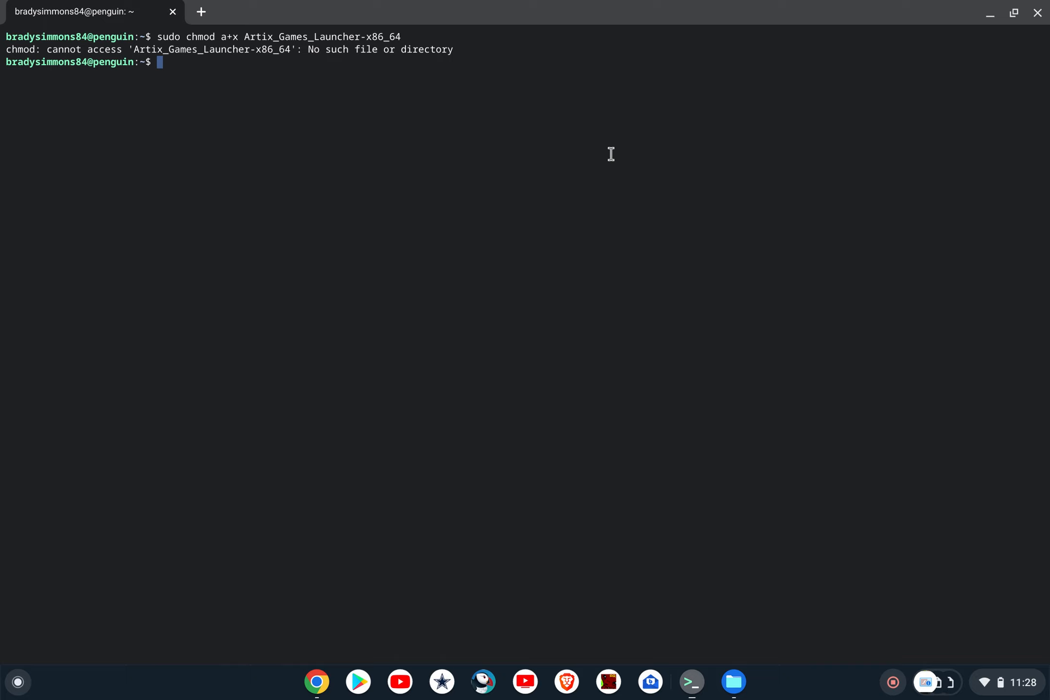
text(.)
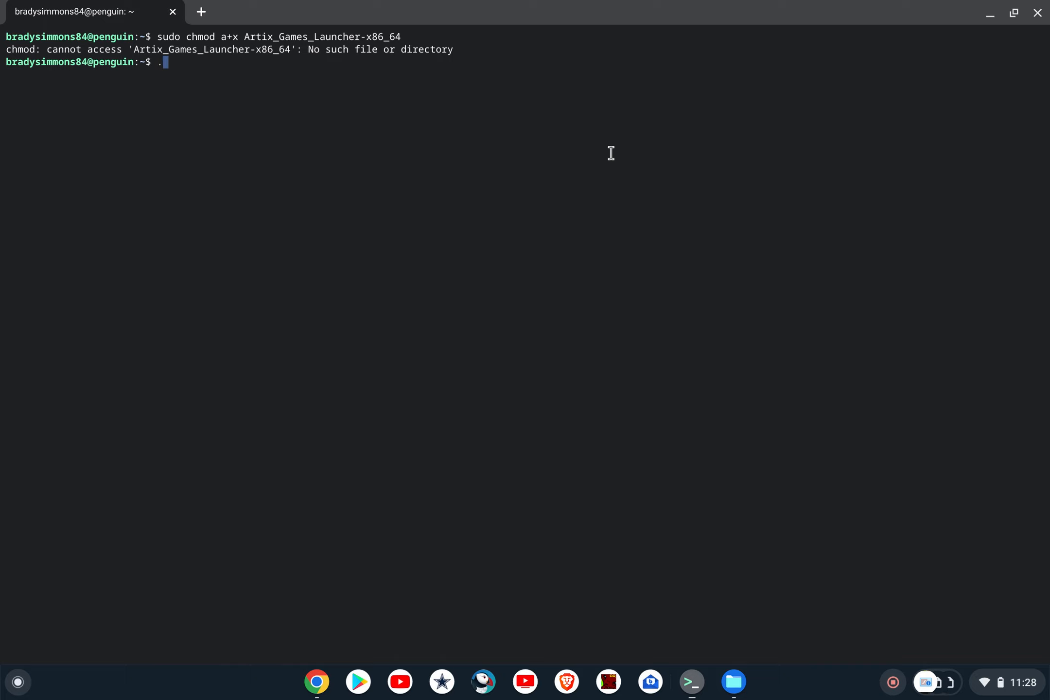
text(/Artix_Games_Launcher-x86_64)
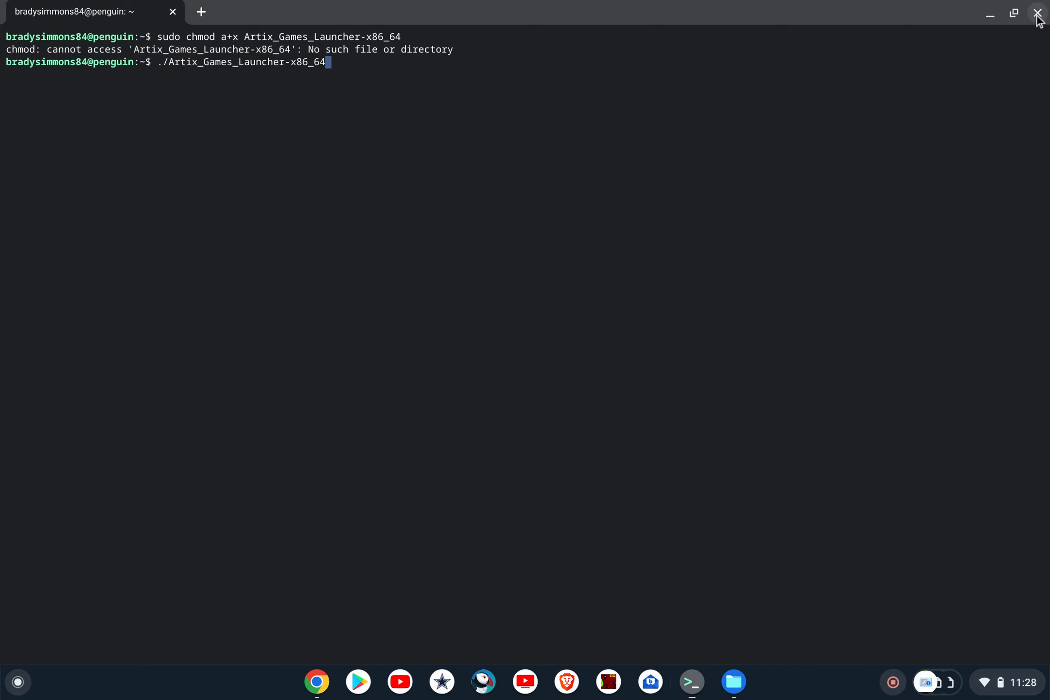
click(1037, 12)
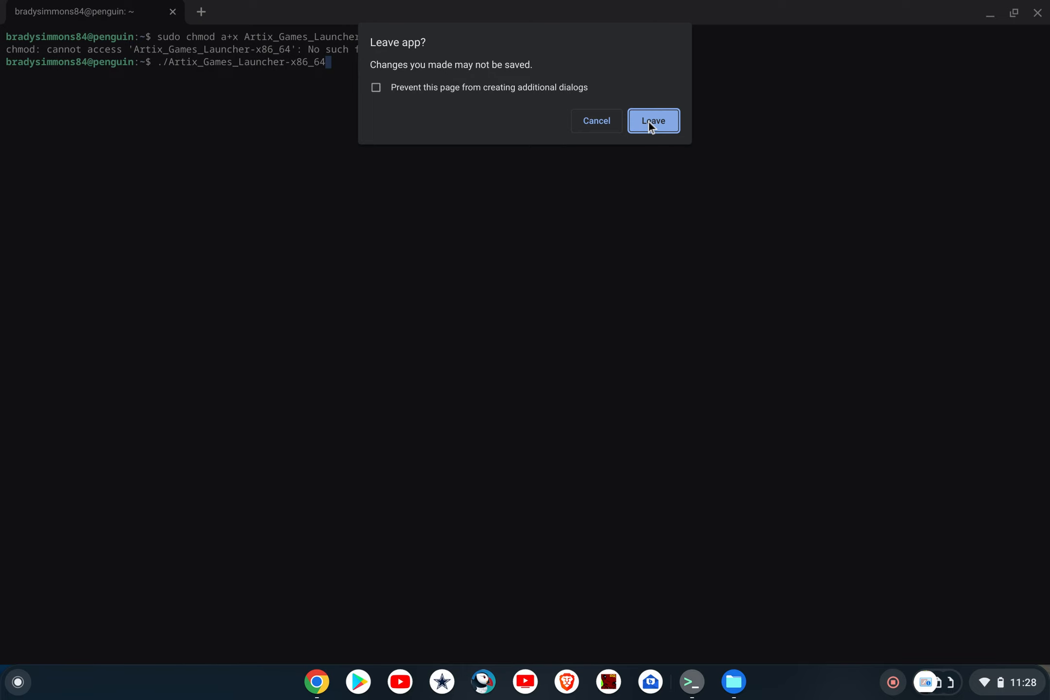
click(653, 120)
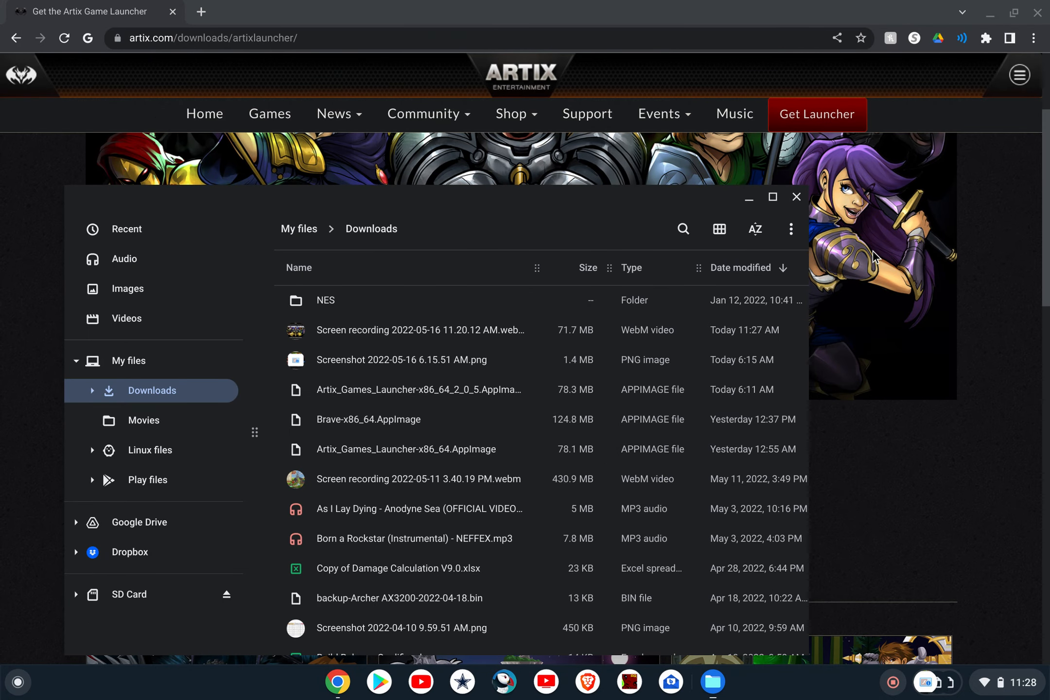
Step: Close the Downloads Files window and open the ChromeOS app launcher
click(795, 197)
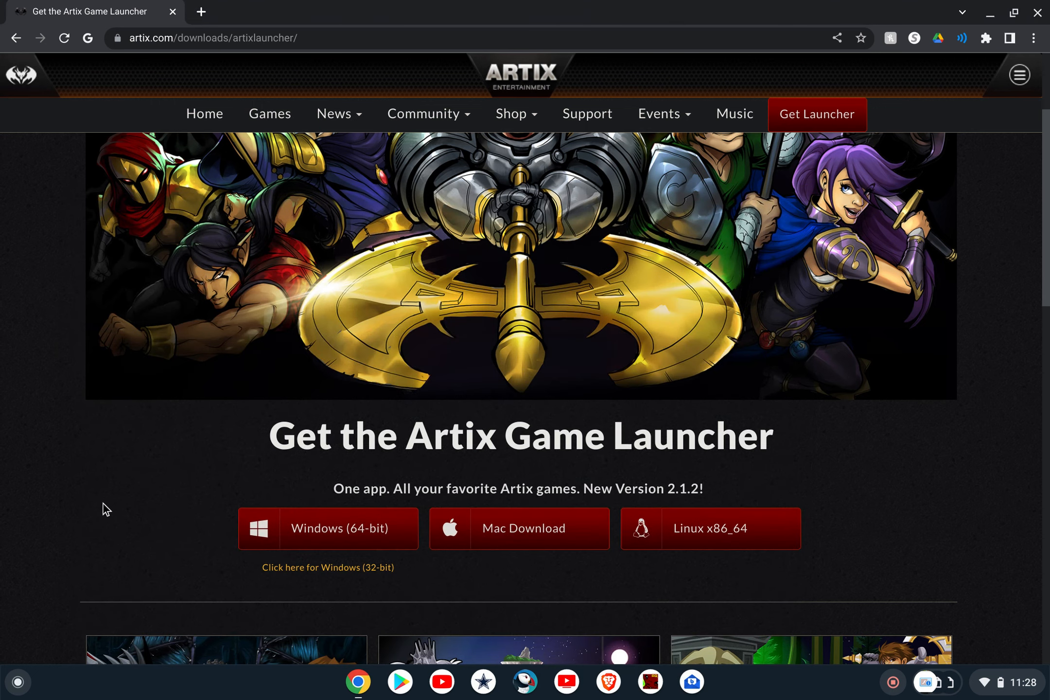
mouse_move(117, 492)
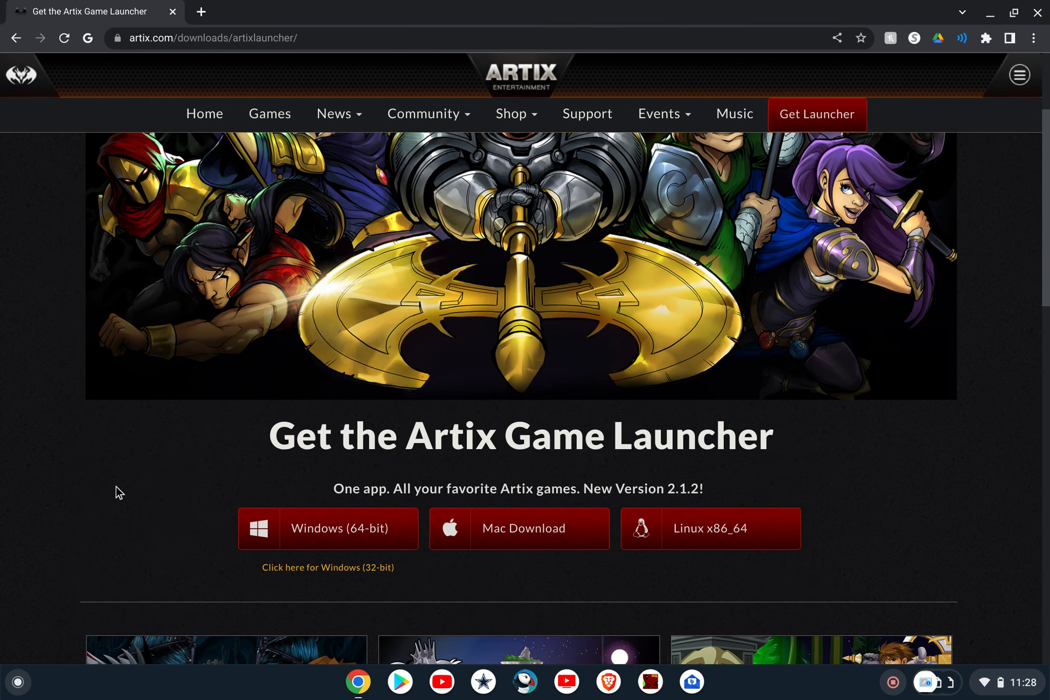
mouse_move(101, 487)
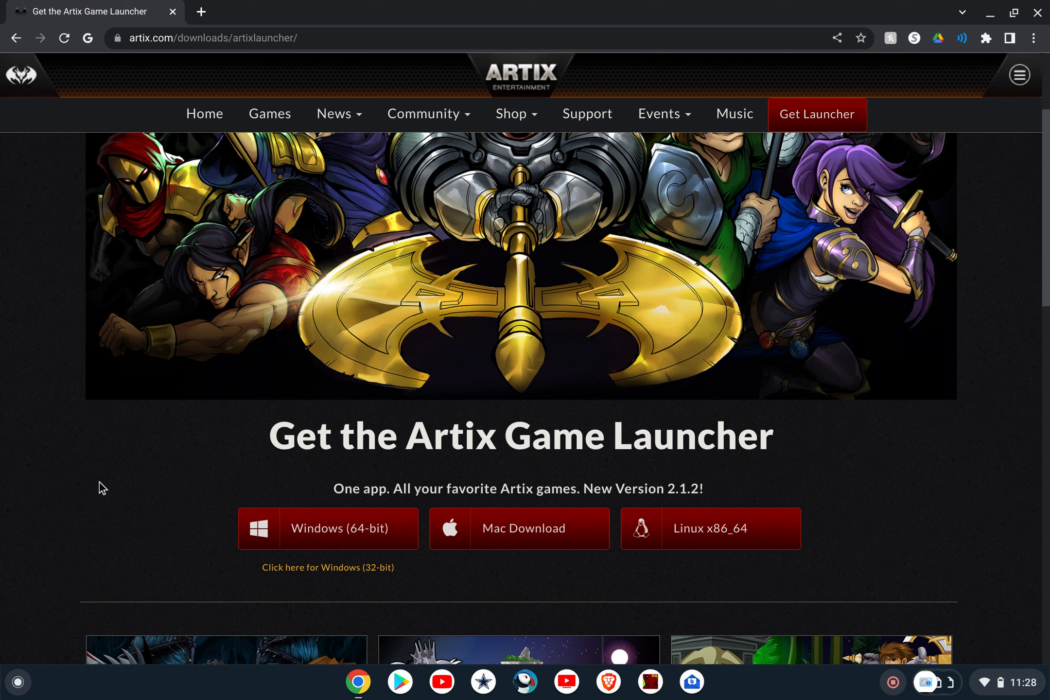
mouse_move(16, 684)
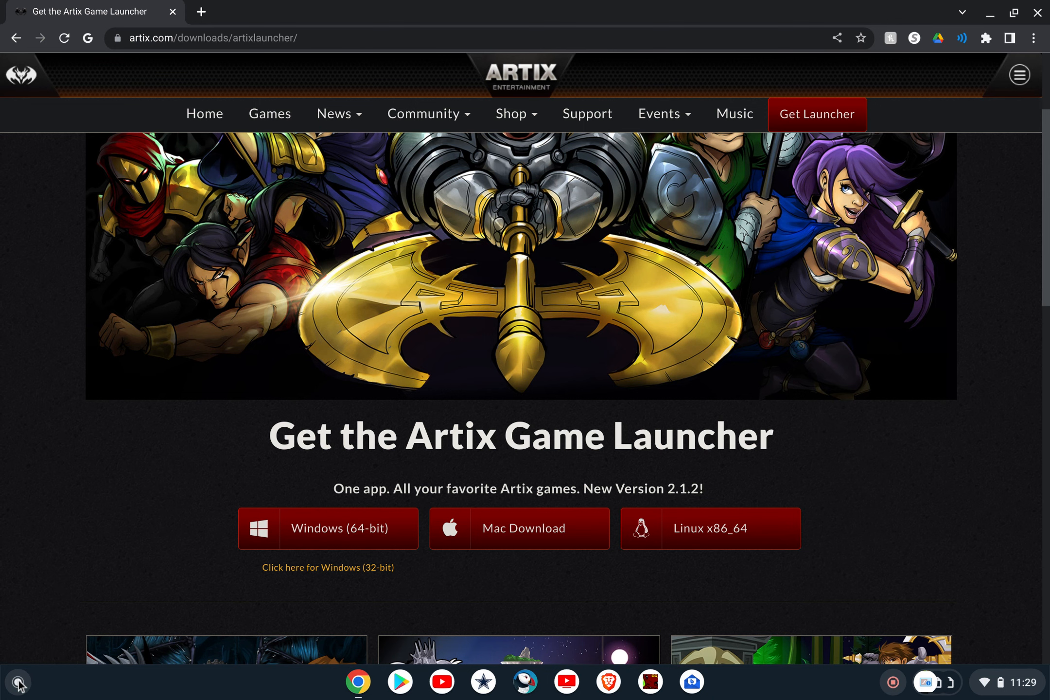
click(19, 682)
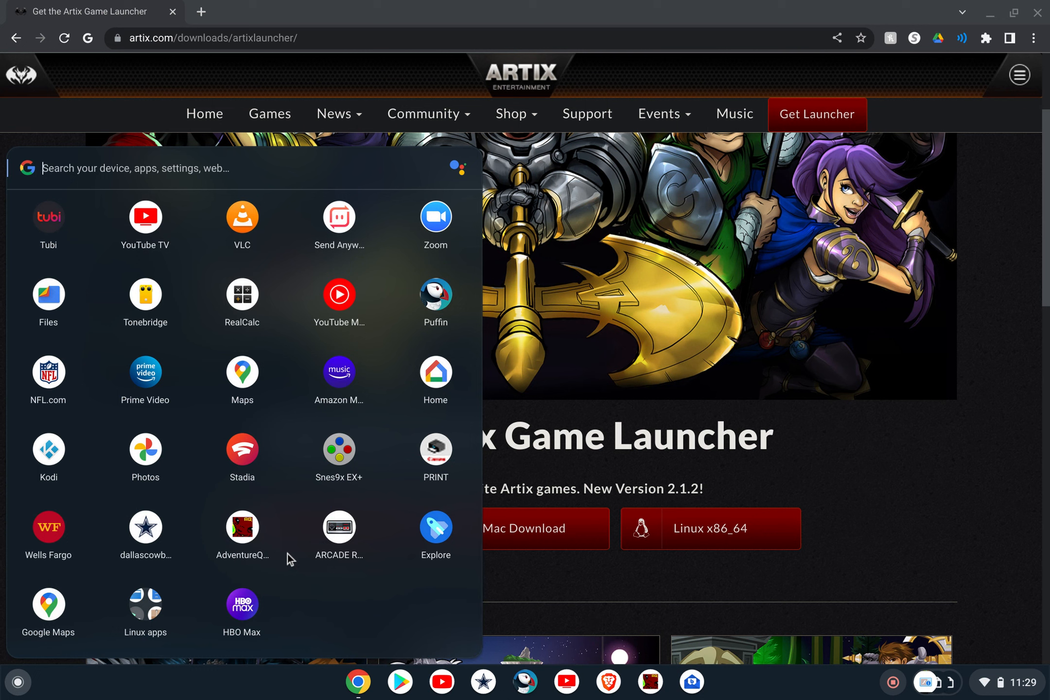
Step: In Linux Files, open Permissions for Artix_Games_Launcher-x86_64.AppImage to allow executing it
click(145, 610)
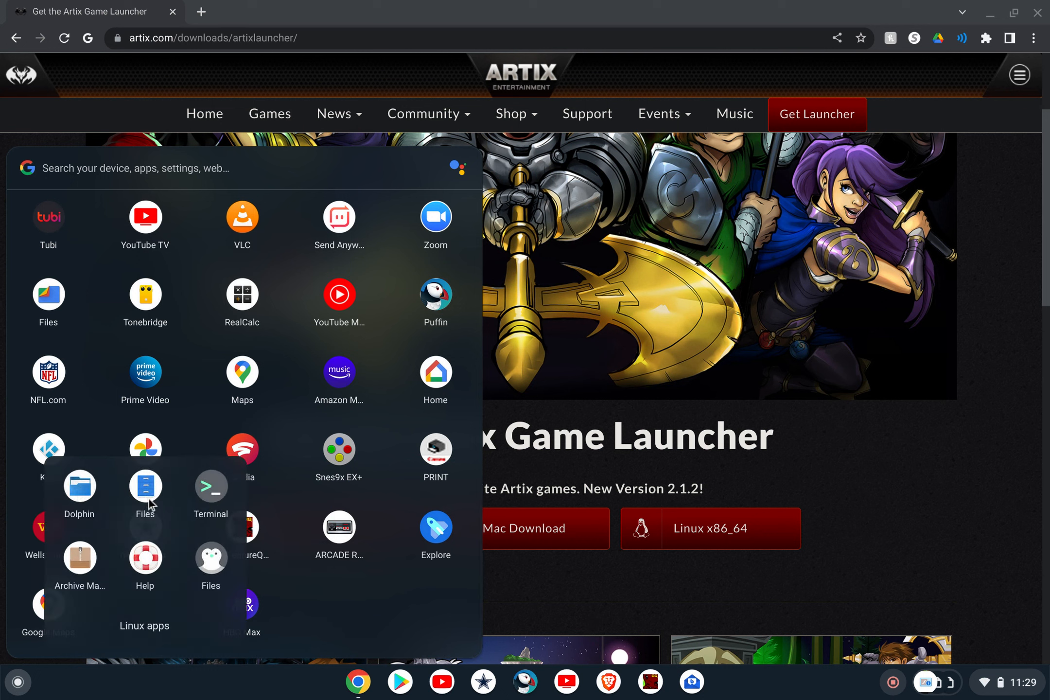
mouse_move(216, 542)
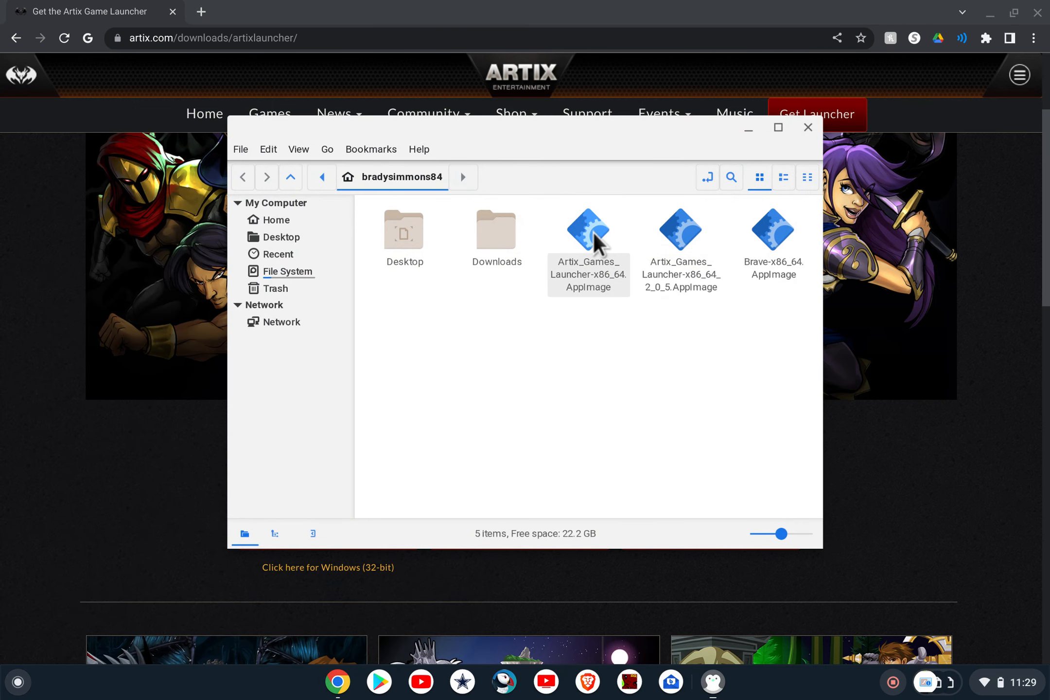
click(587, 229)
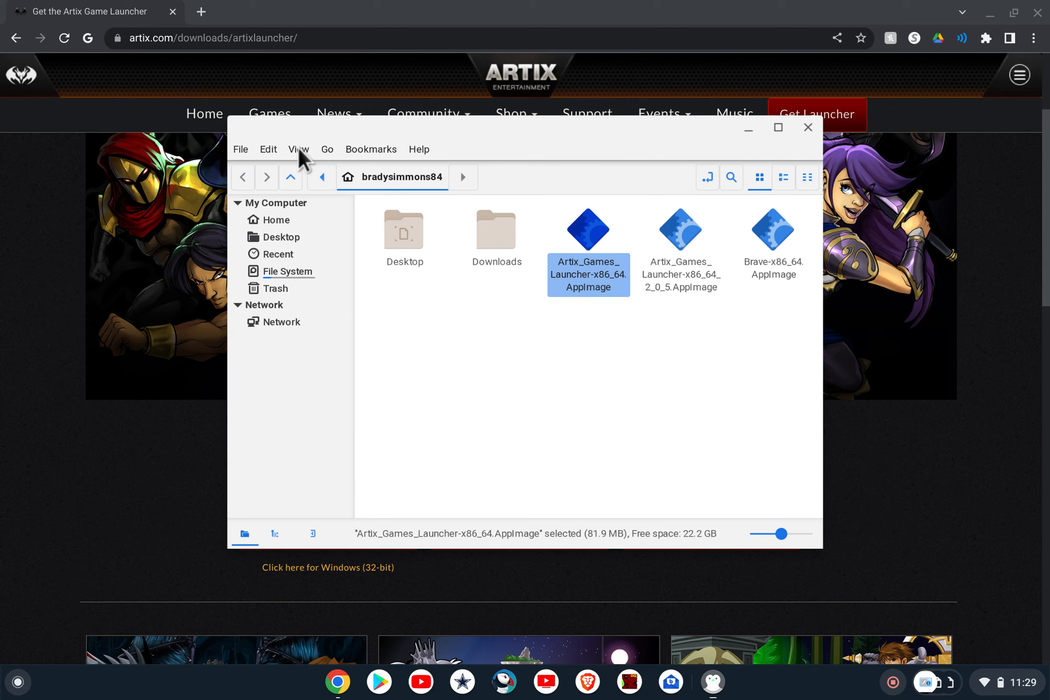
mouse_move(240, 148)
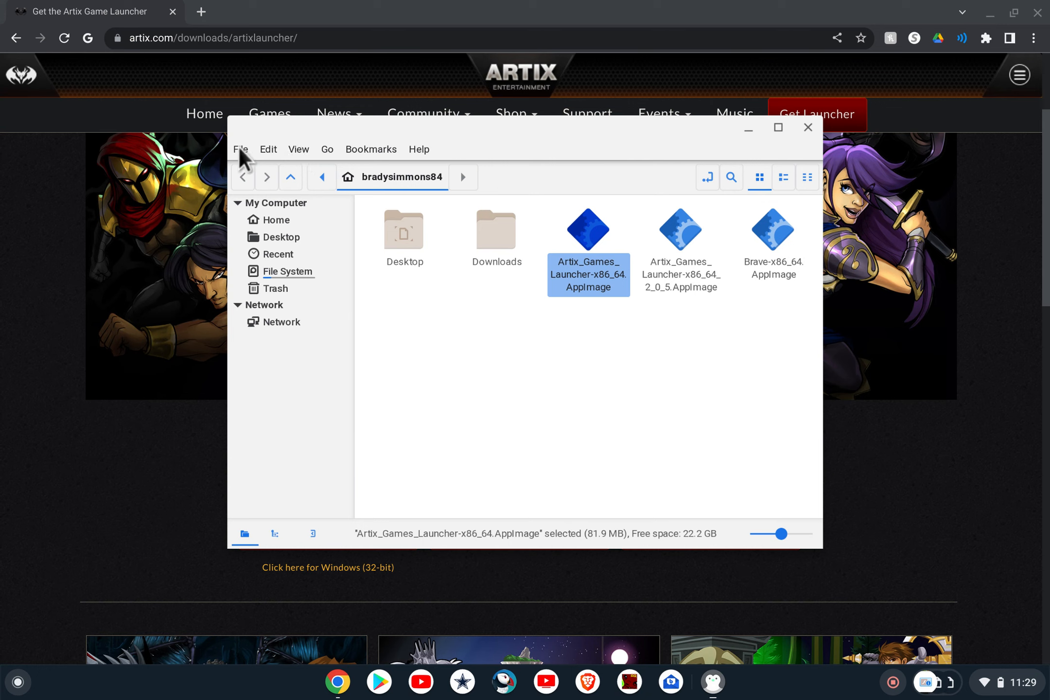
click(239, 149)
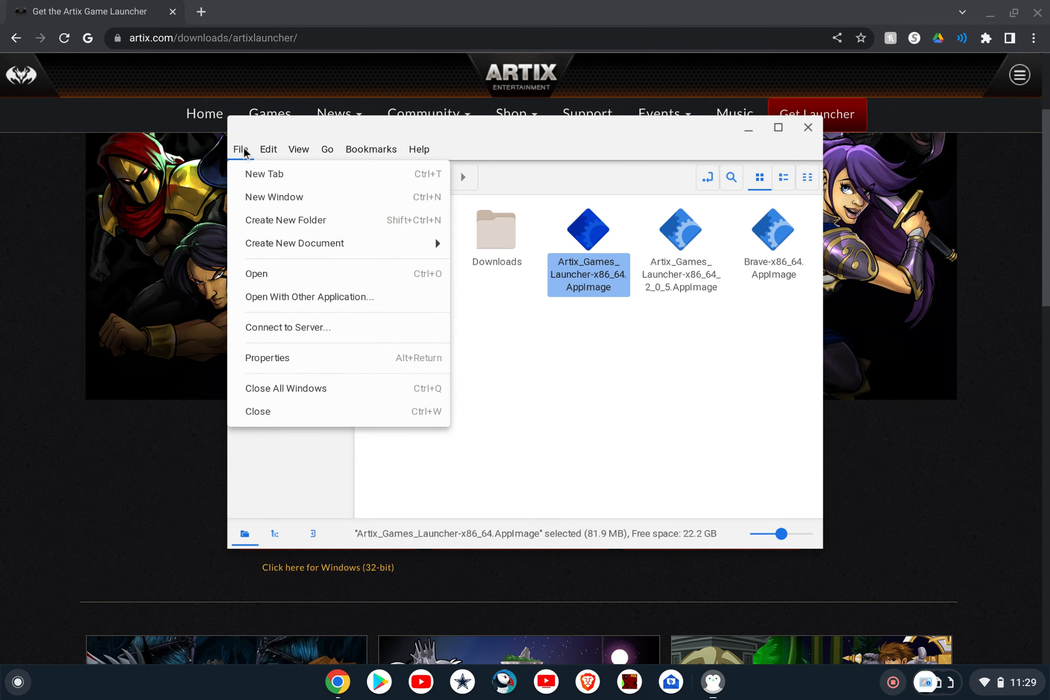
click(267, 357)
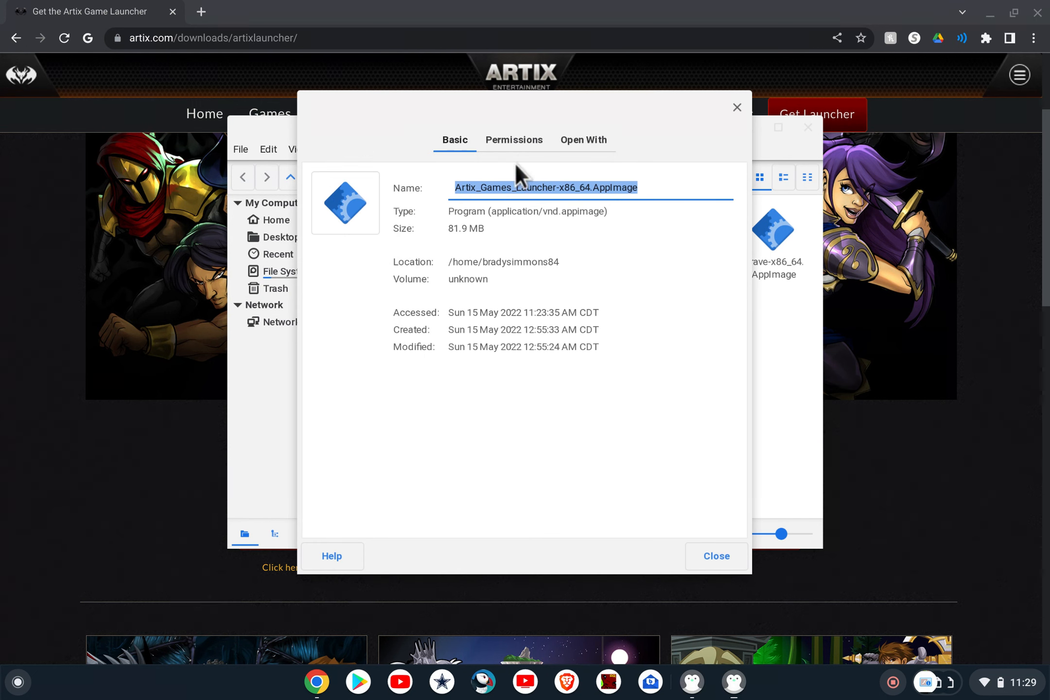
click(514, 140)
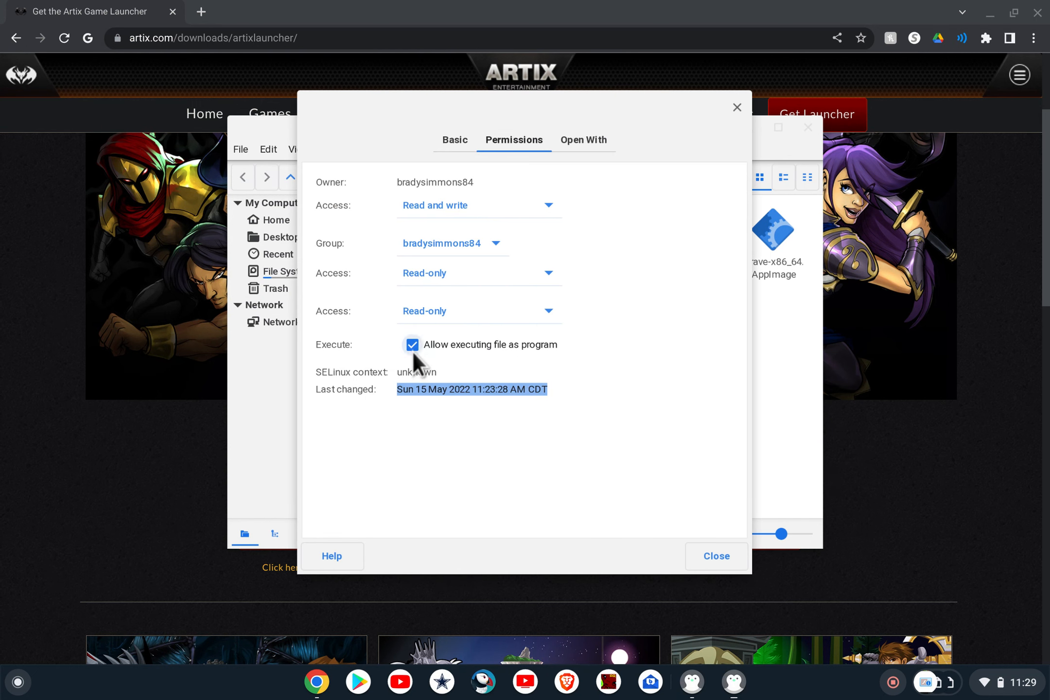
mouse_move(472, 372)
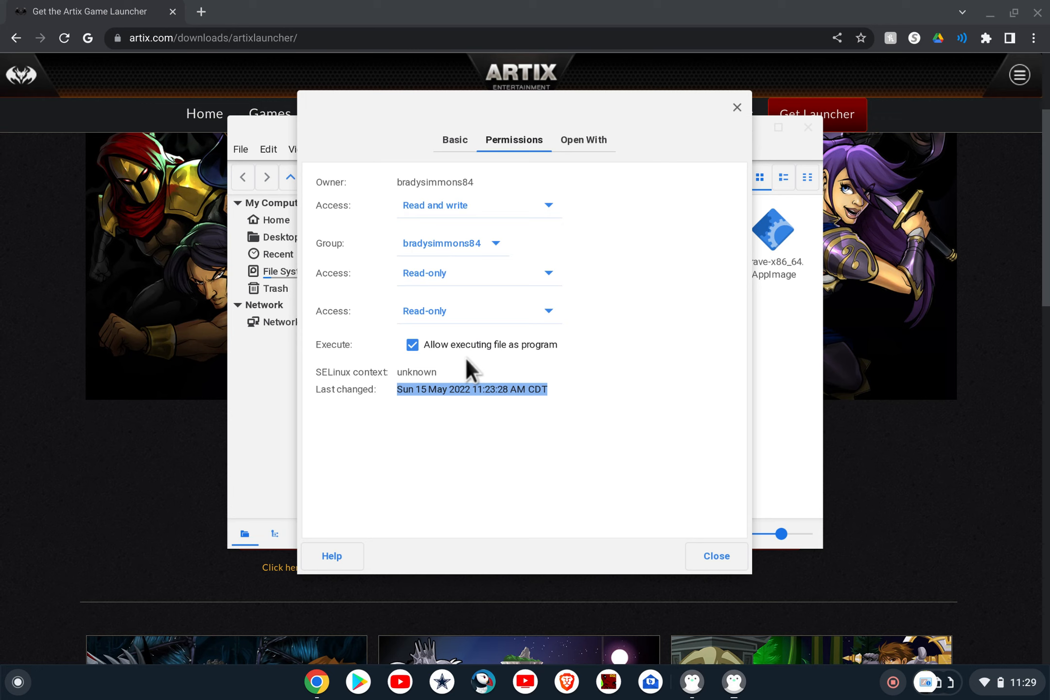
mouse_move(802, 159)
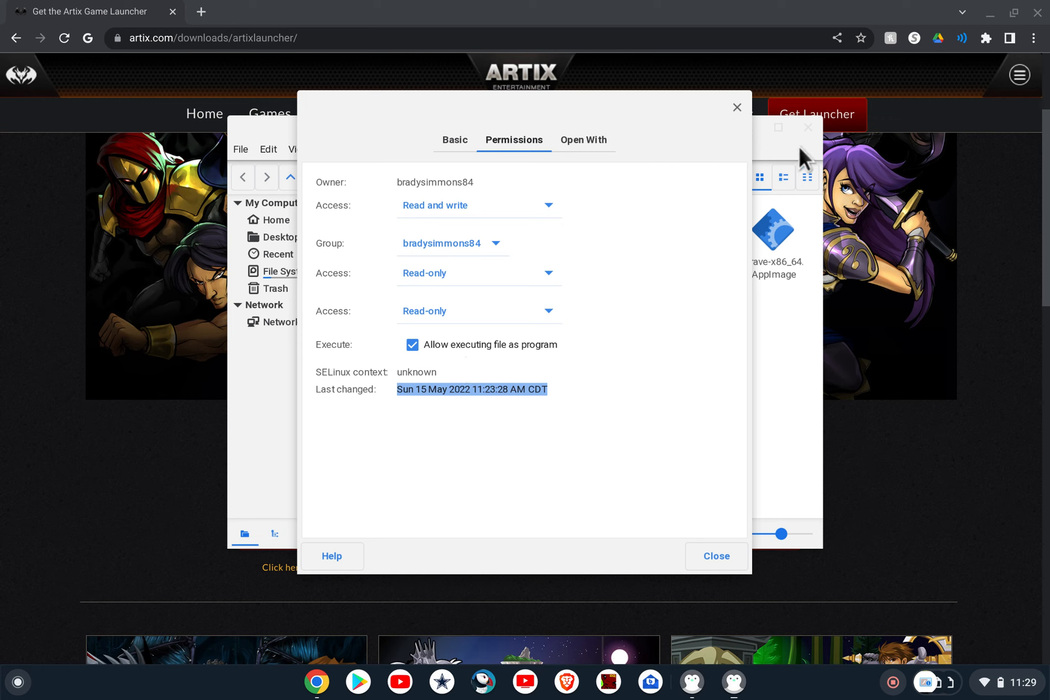
mouse_move(688, 313)
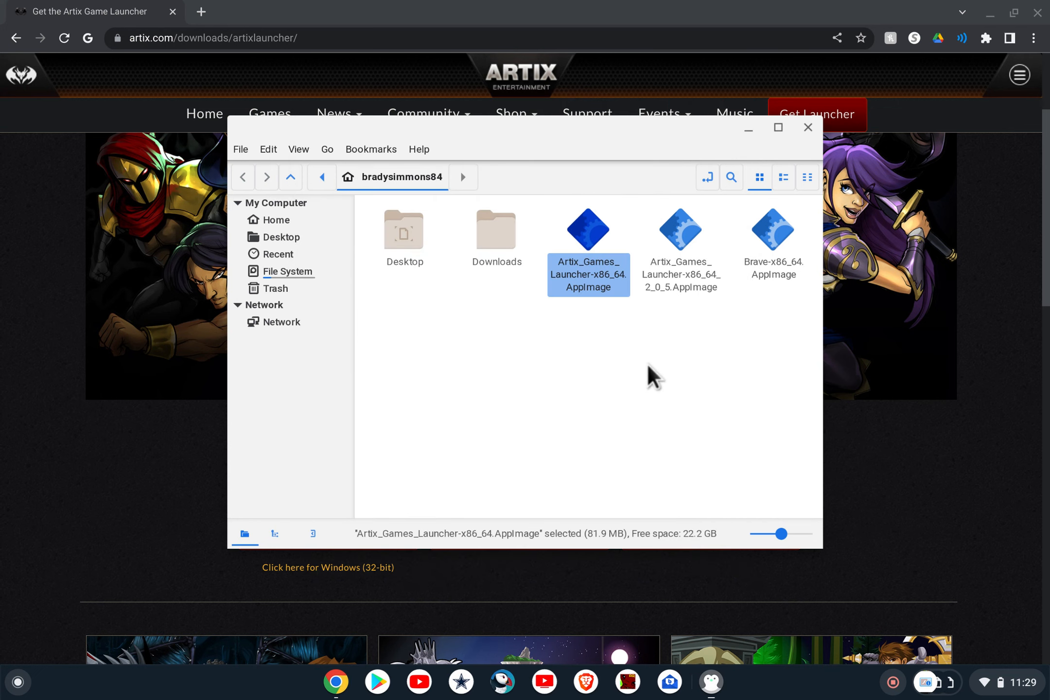
mouse_move(599, 241)
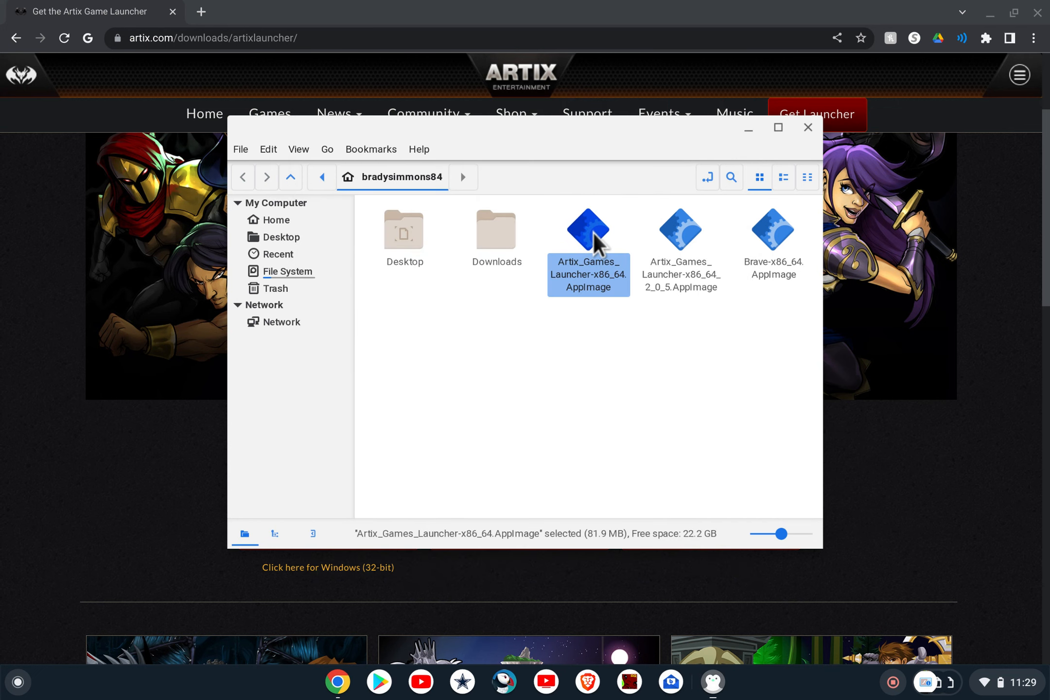
Step: Launch the Artix Games Launcher AppImage to view AdventureQuest, then close the file manager
double_click(587, 229)
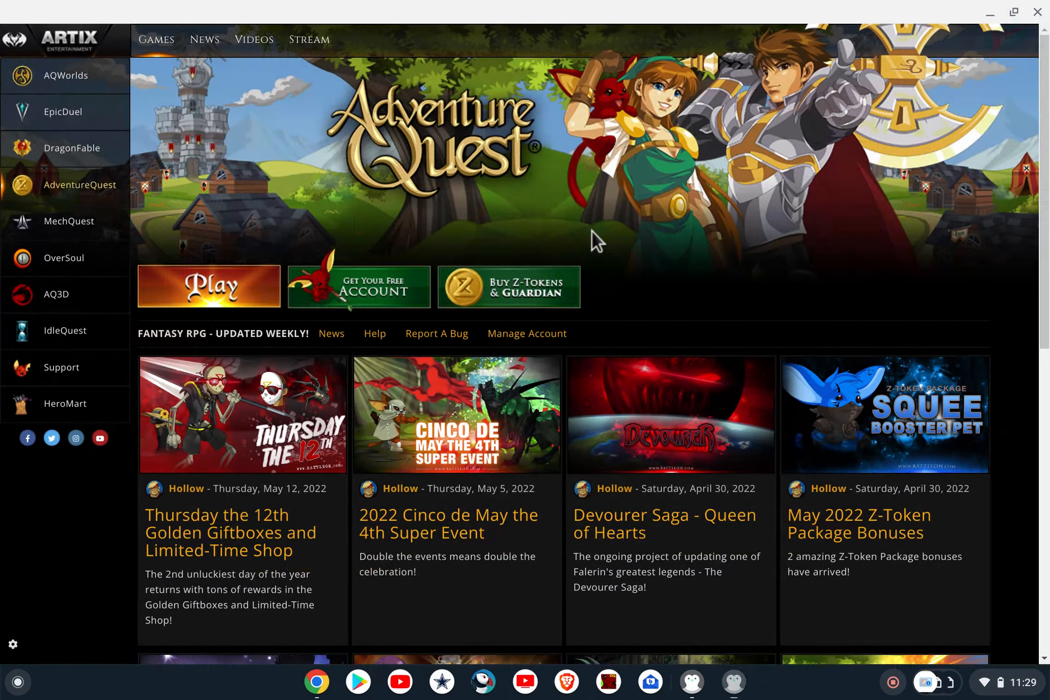
mouse_move(661, 204)
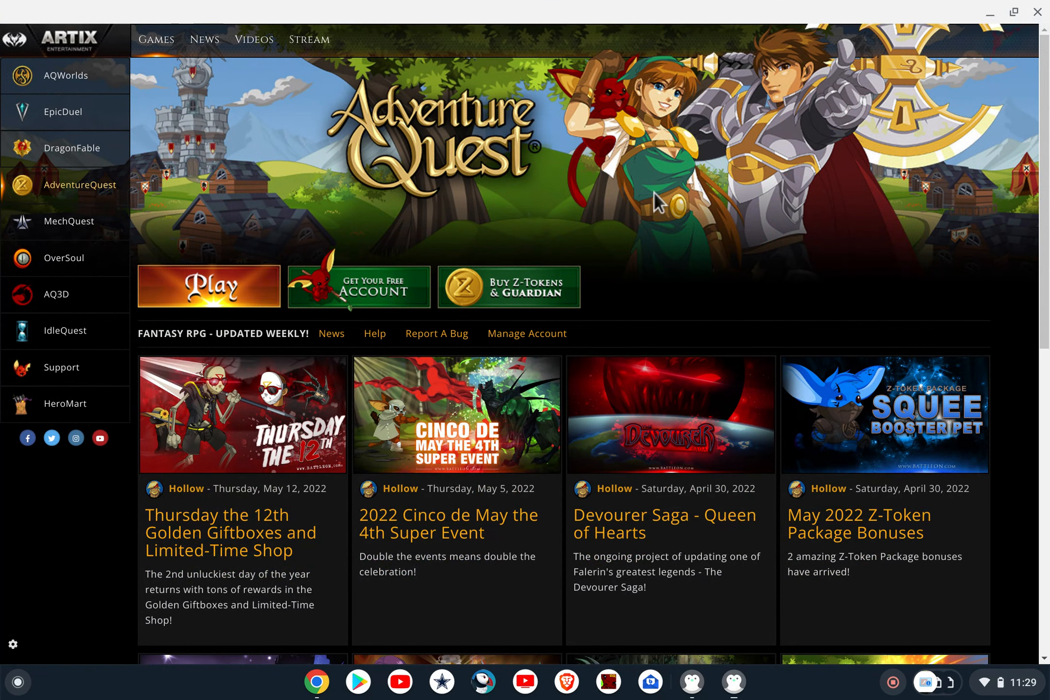
mouse_move(1037, 12)
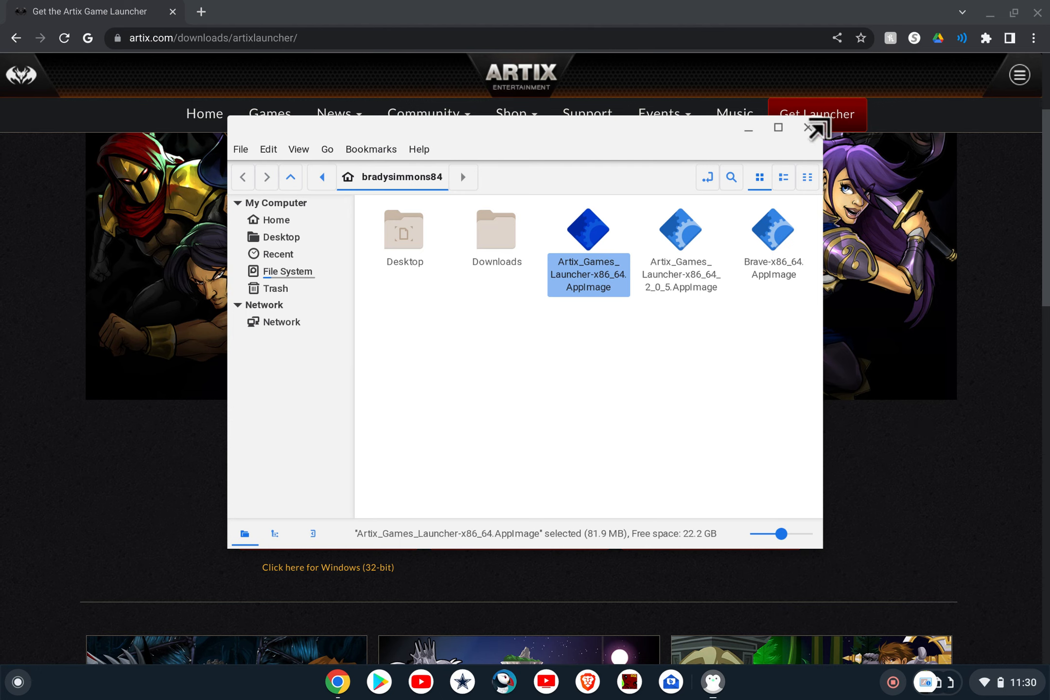
click(815, 127)
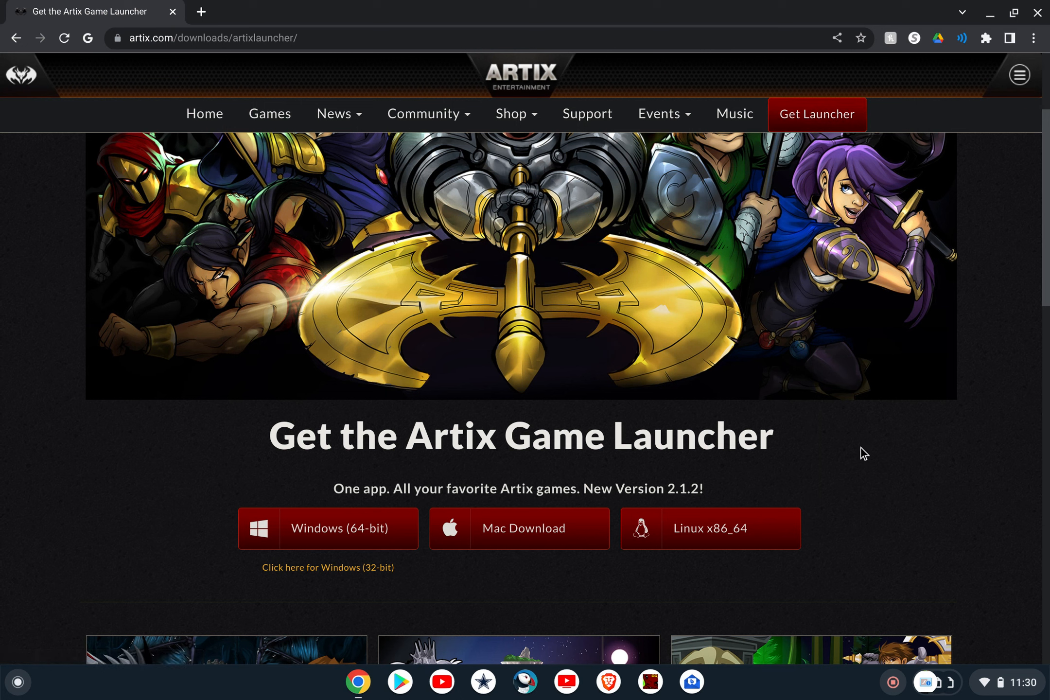
mouse_move(860, 499)
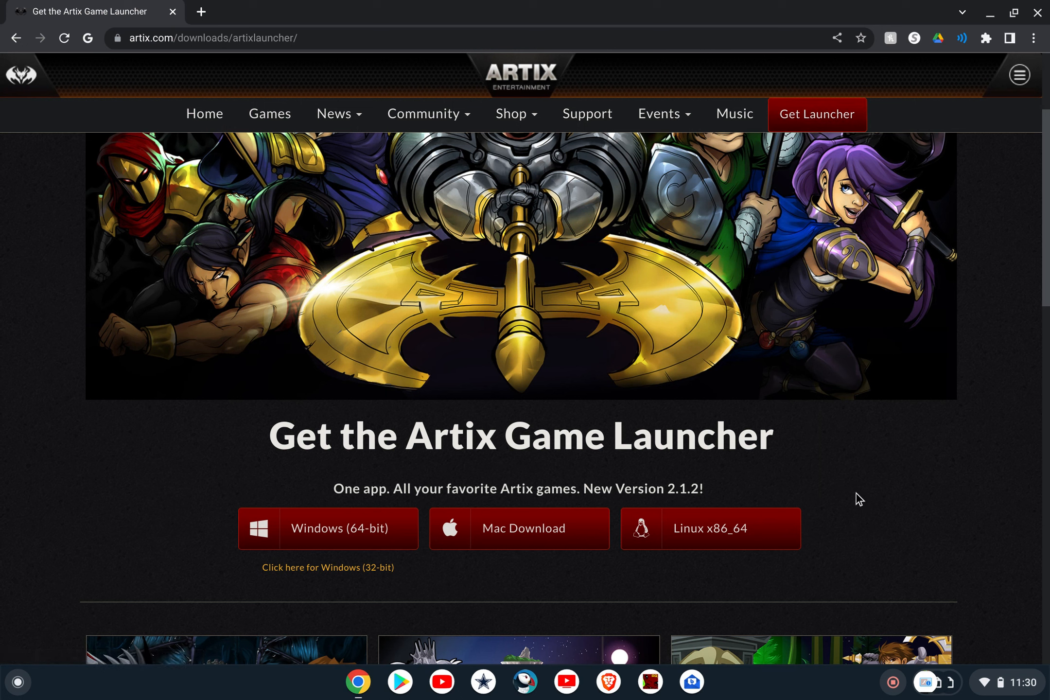
mouse_move(865, 490)
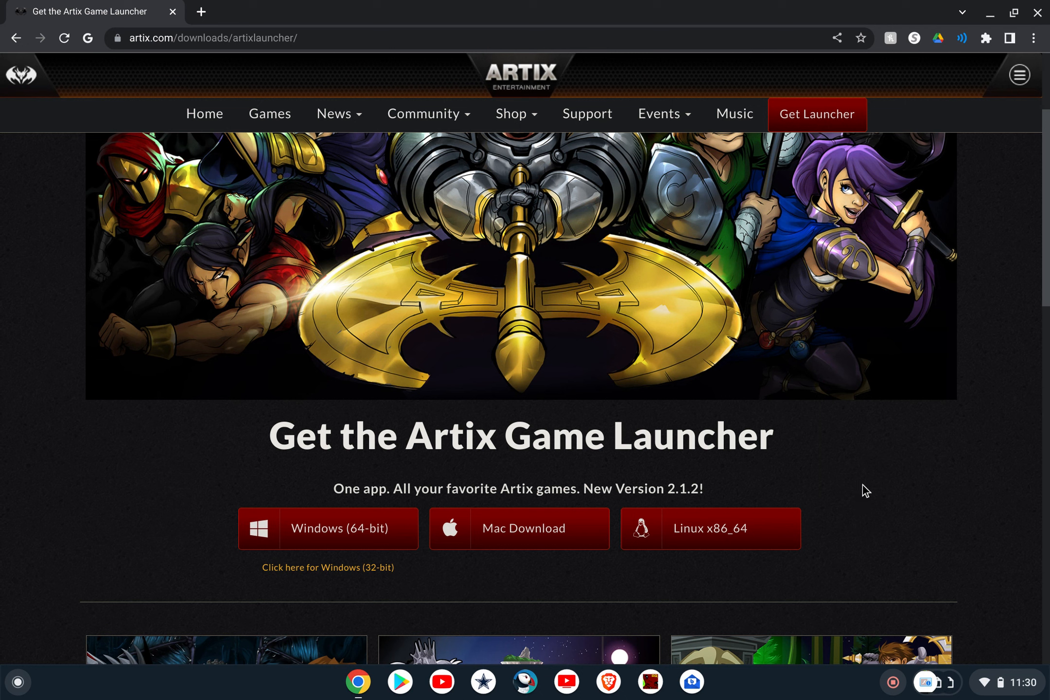
mouse_move(784, 460)
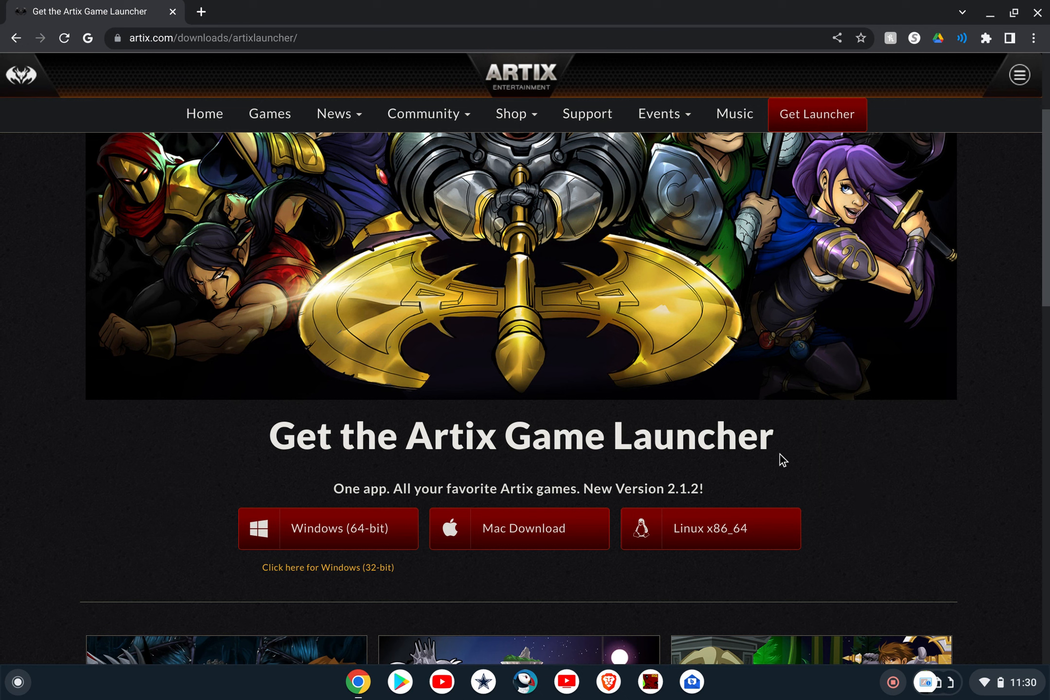
mouse_move(903, 484)
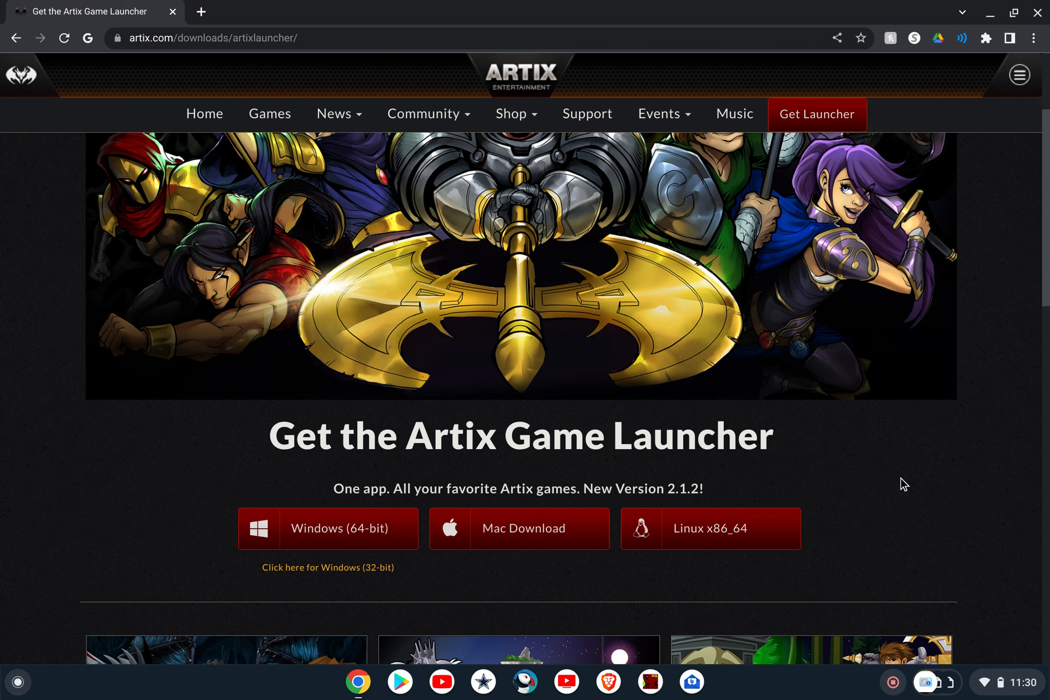
mouse_move(892, 498)
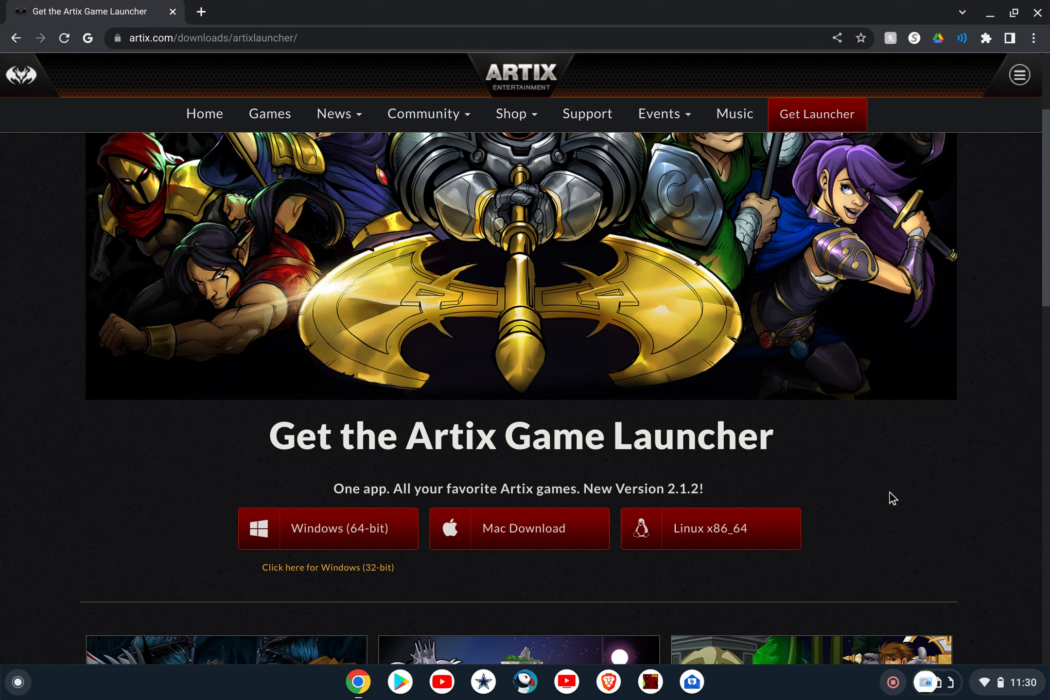